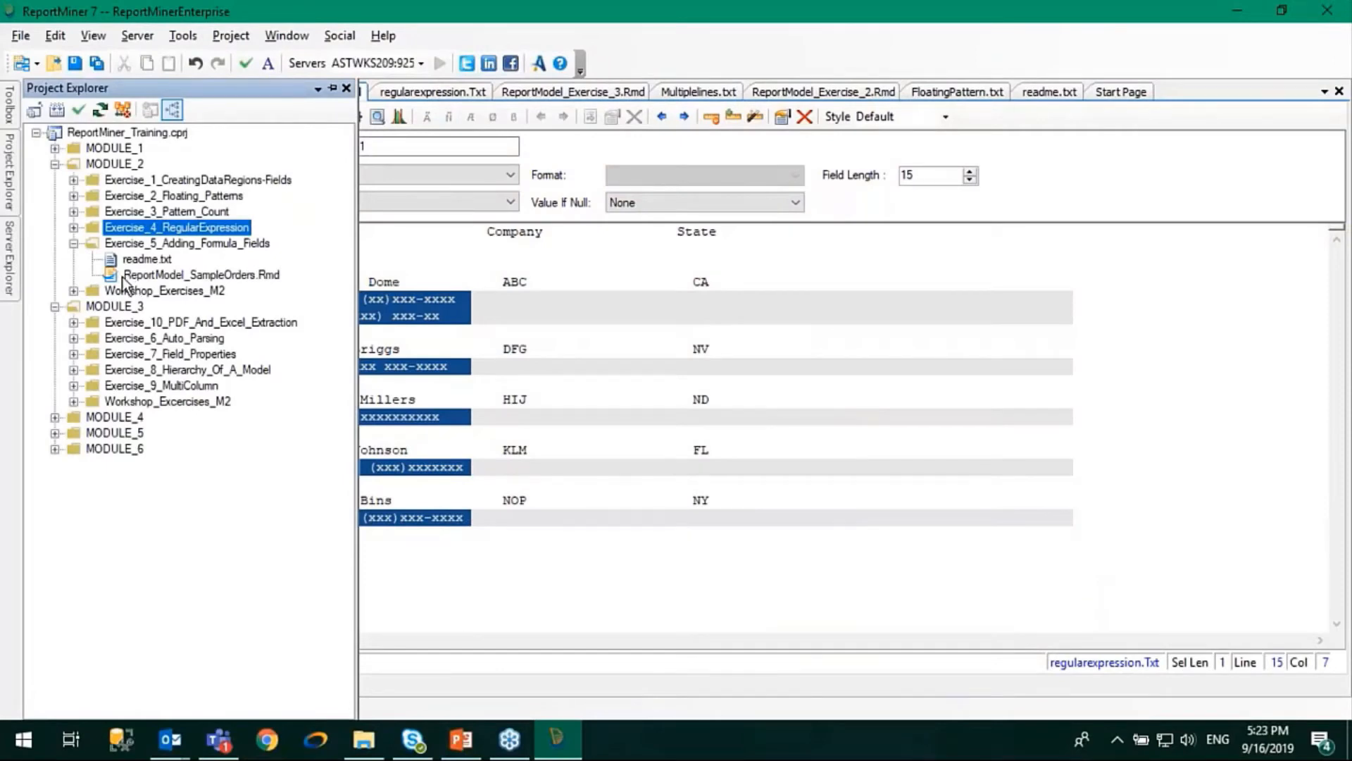
mouse_move(215, 249)
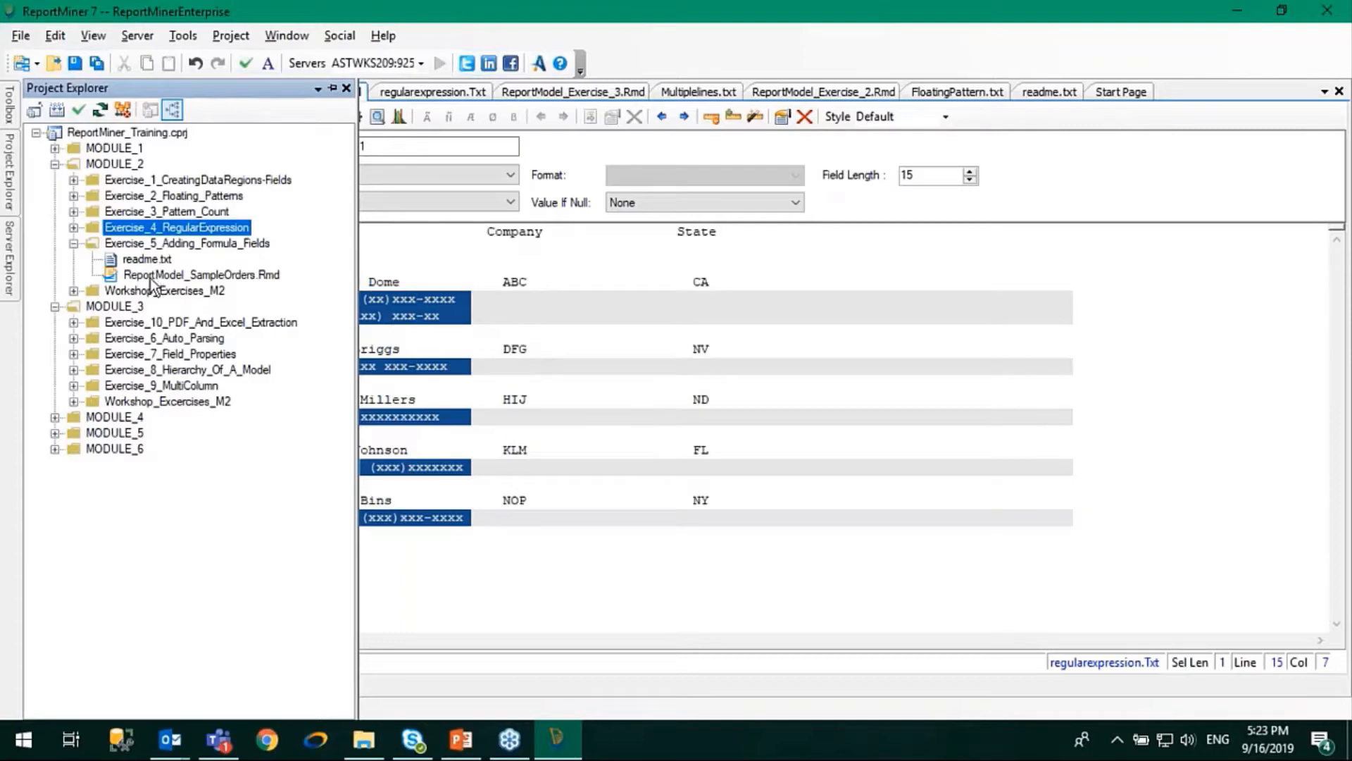
Open ReportModel_SampleOrders.Rmd from Exercise_5_Adding_Formula_Fields in Project Explorer
double_click(200, 274)
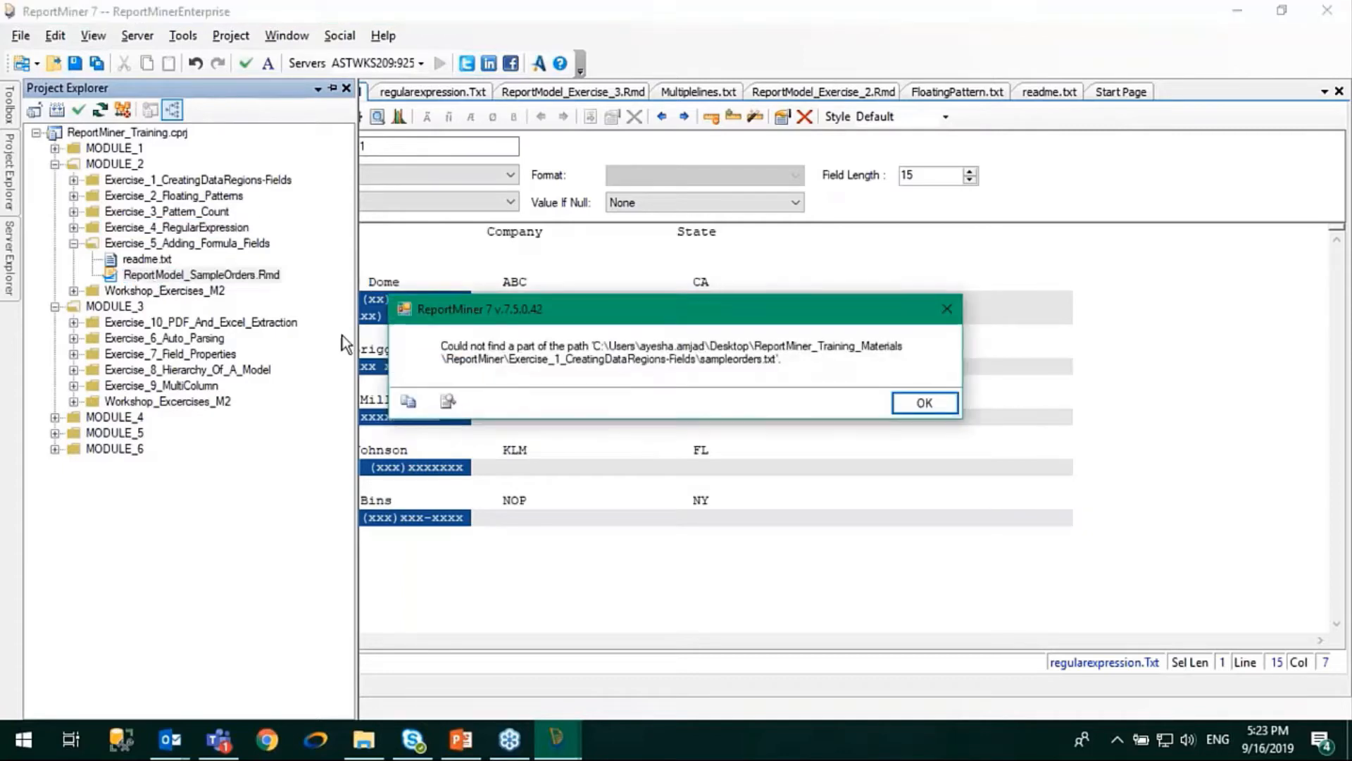
Repoint the source file to sampleorders in MODULE_2's Exercise_1_CreatingDataRegions-Fields folder via Report Options
left_click(922, 402)
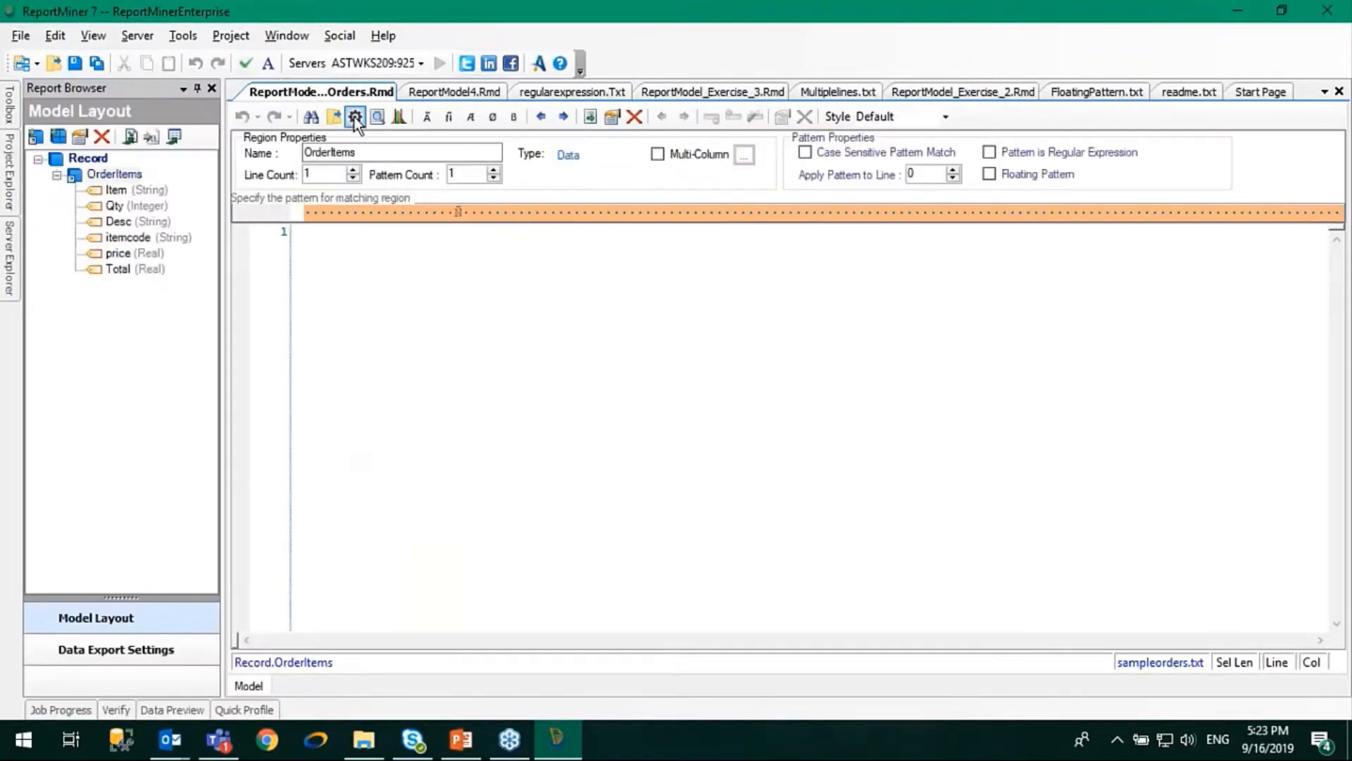
left_click(354, 116)
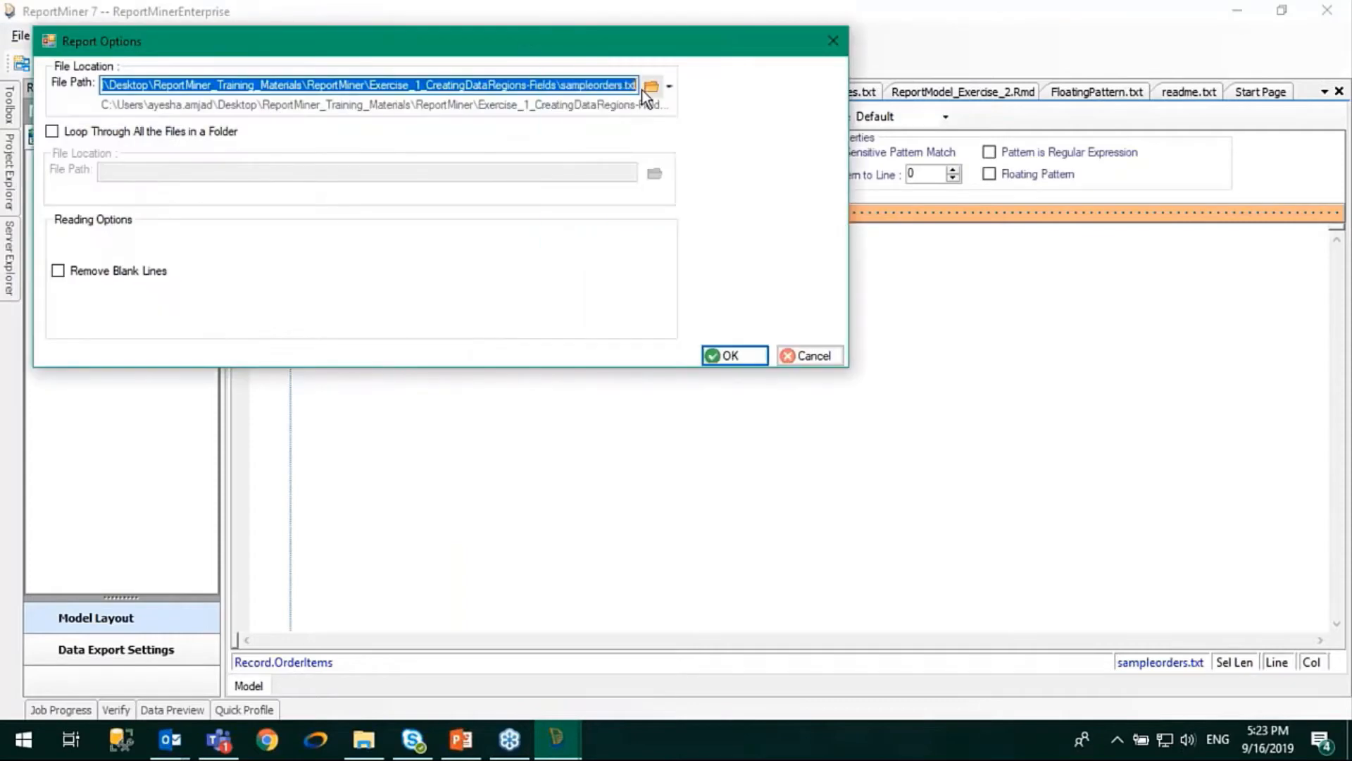
left_click(651, 85)
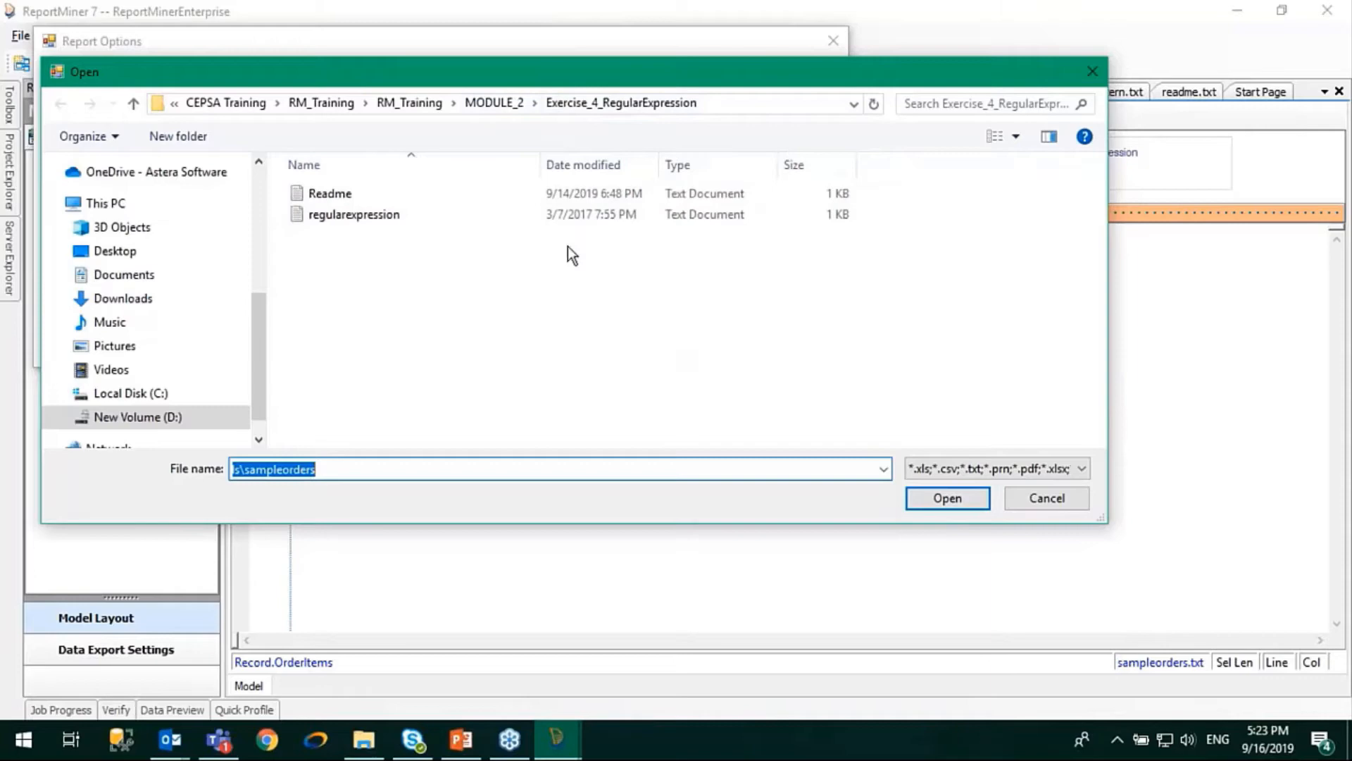
mouse_move(494, 103)
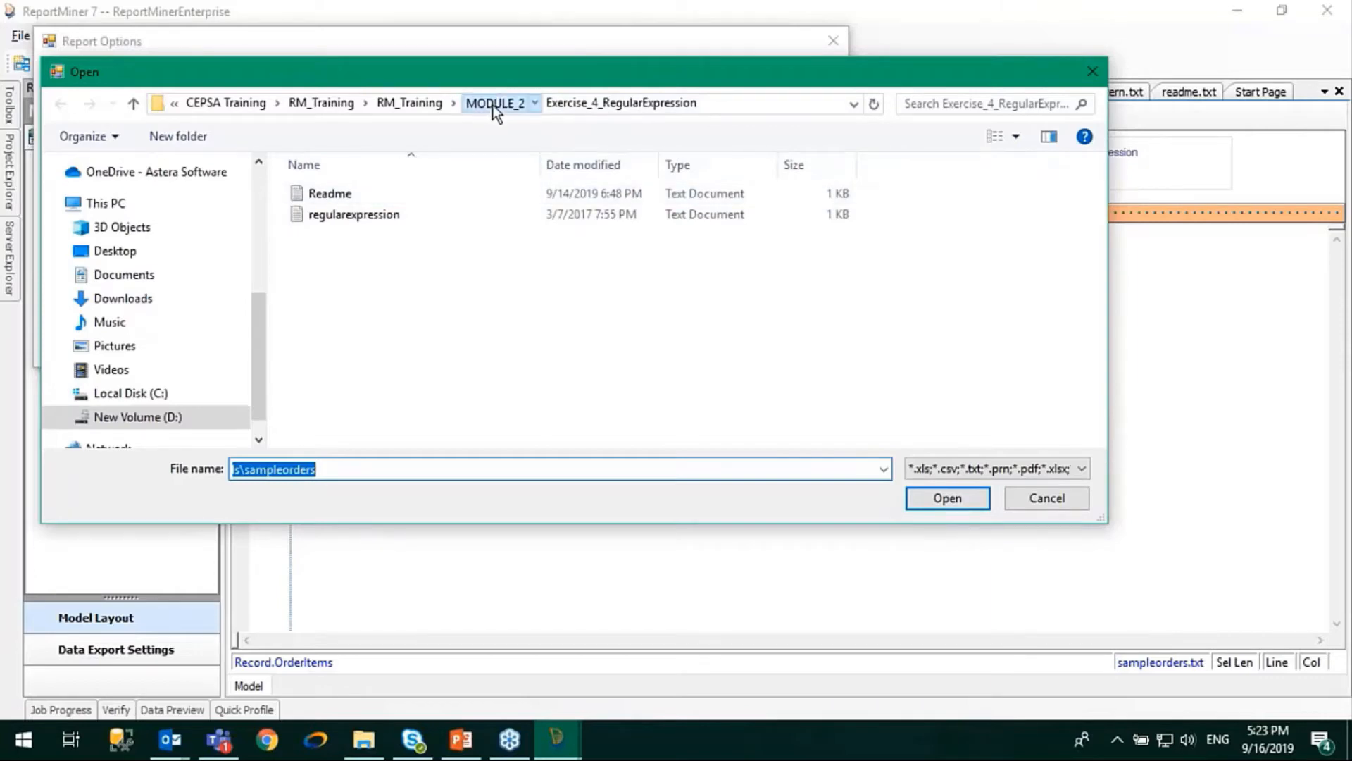
left_click(494, 103)
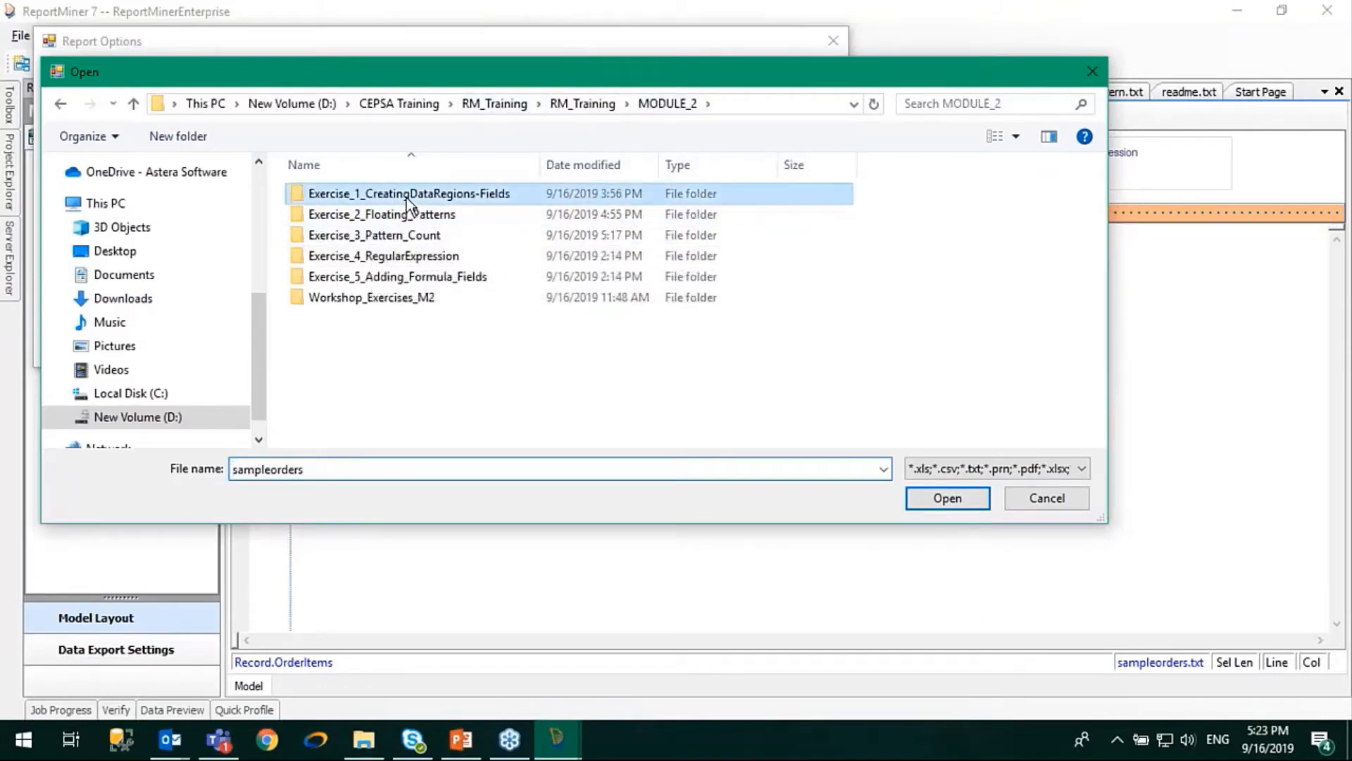
double_click(408, 193)
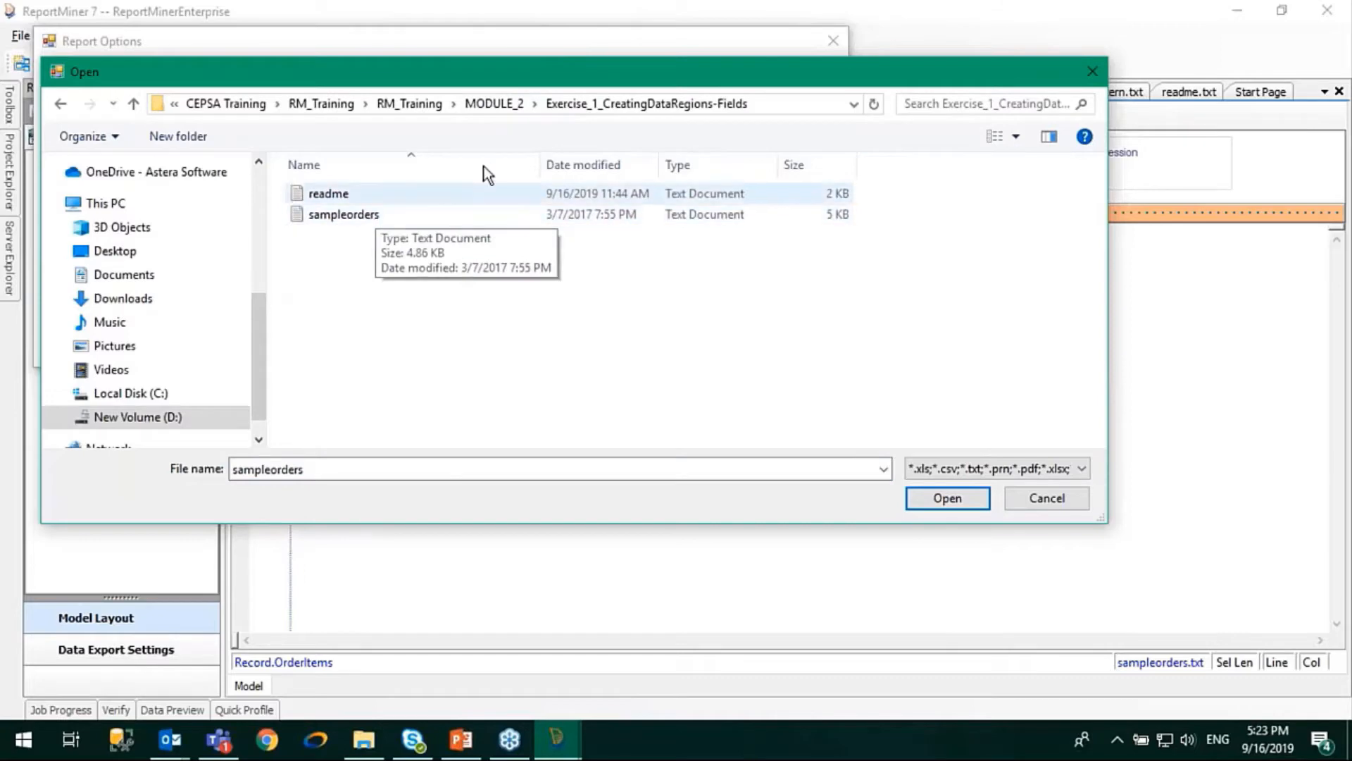
mouse_move(343, 214)
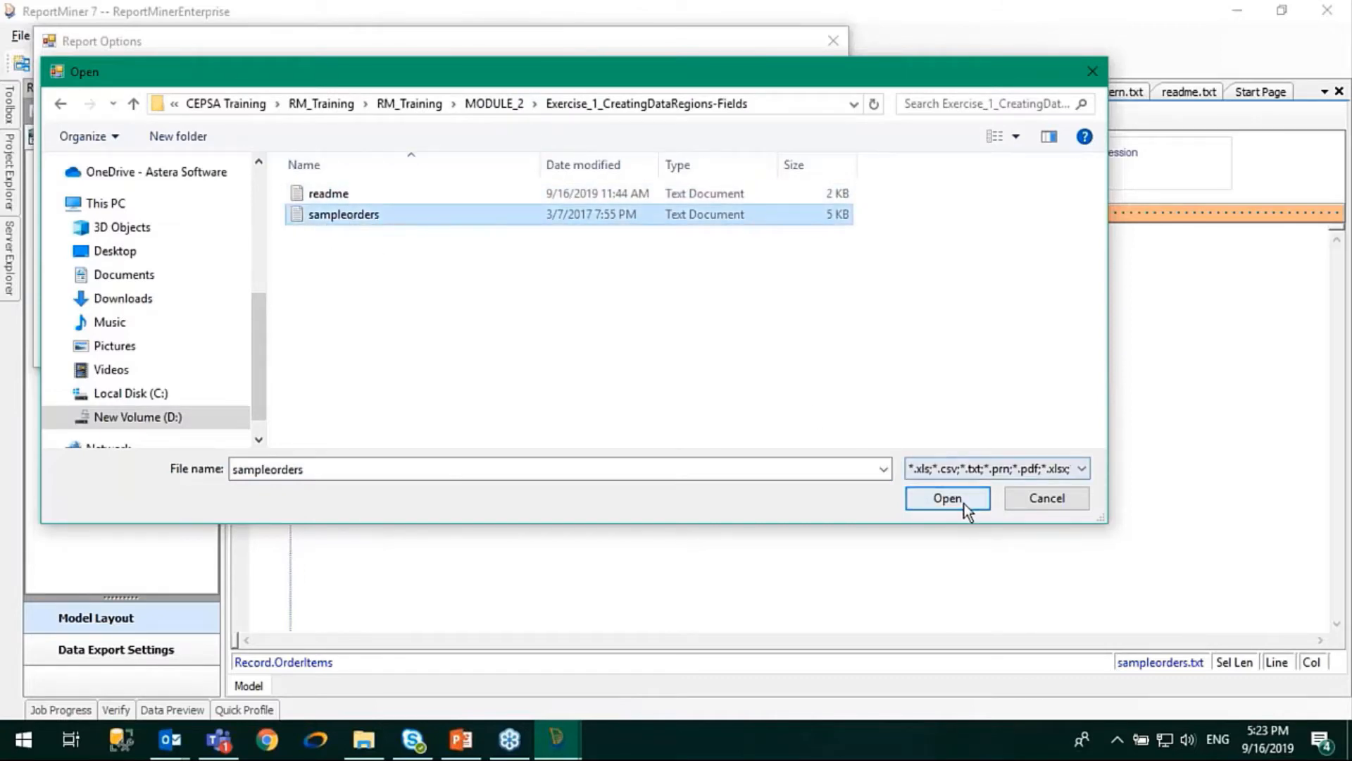
left_click(946, 498)
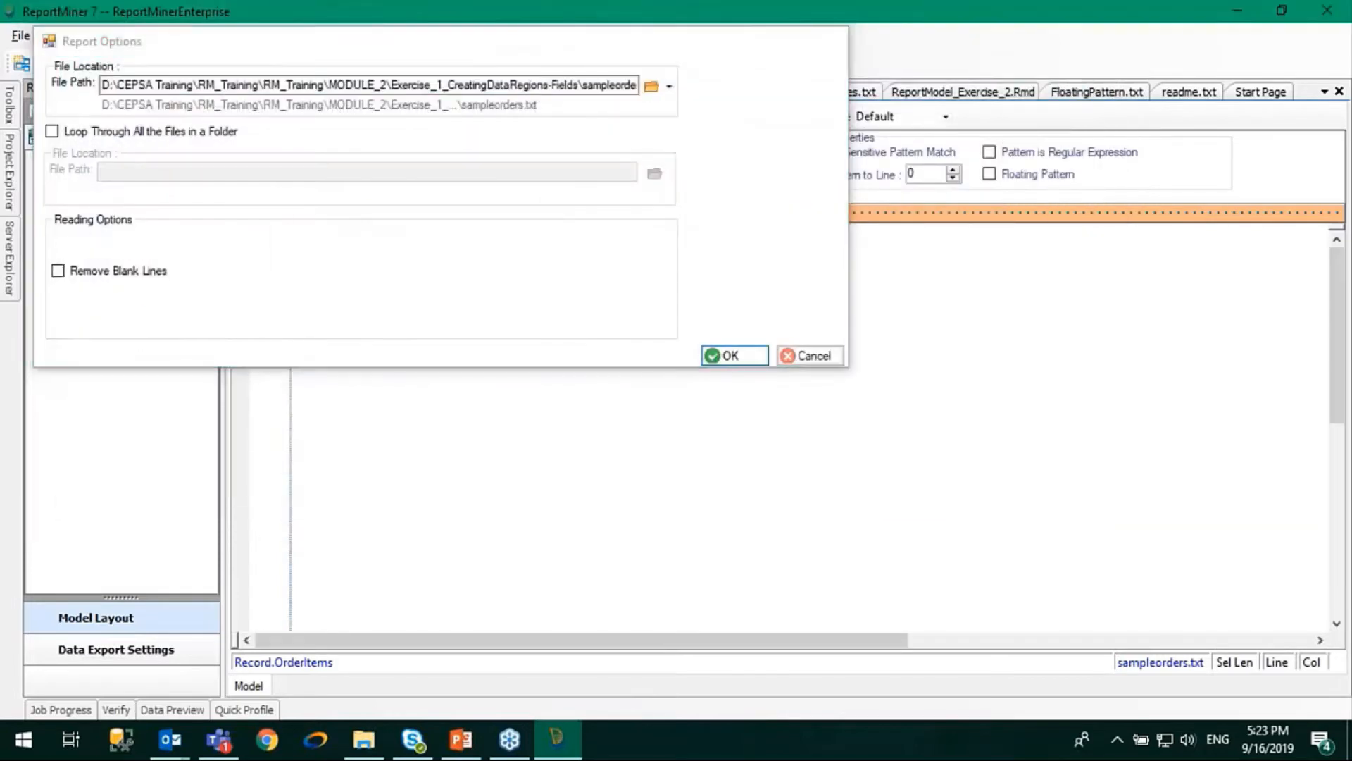
Confirm the new source location and inspect the itemcode field's properties in Model Layout
left_click(732, 354)
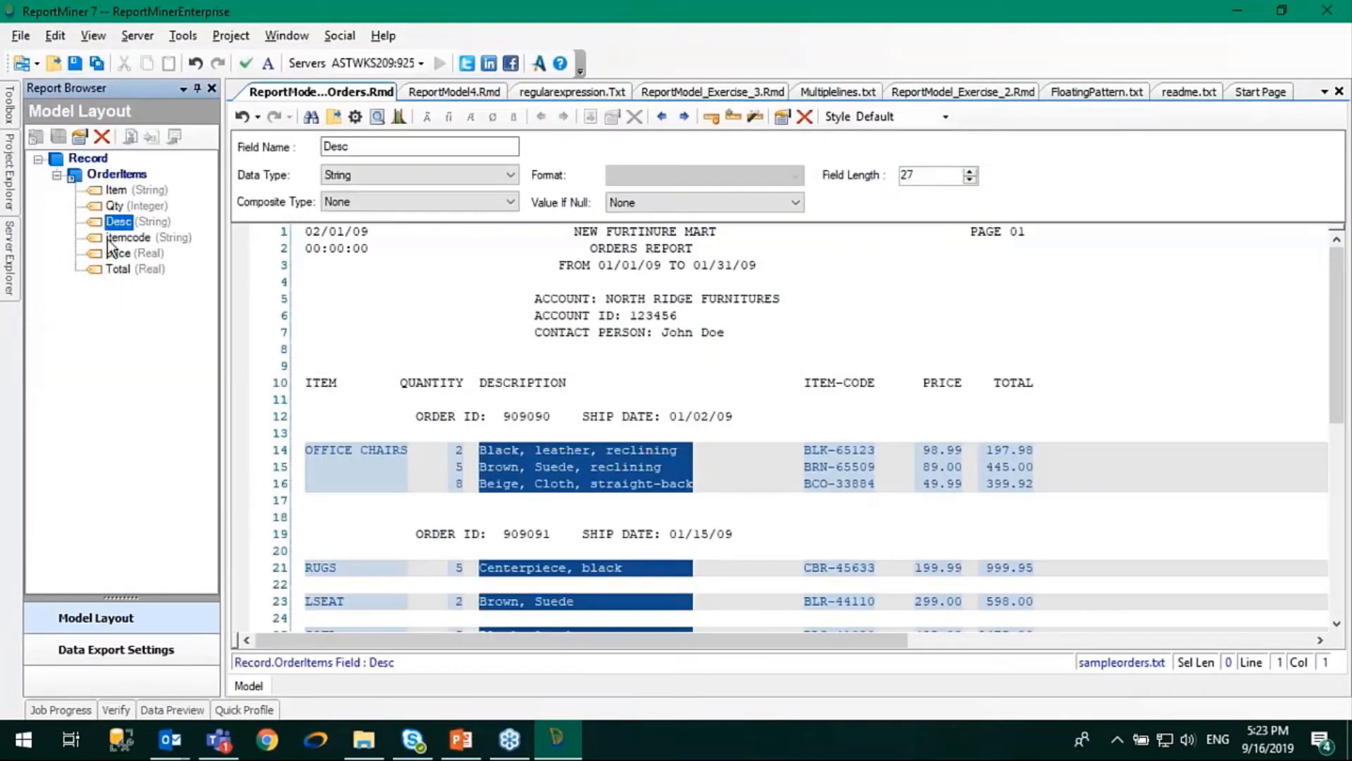
left_click(130, 238)
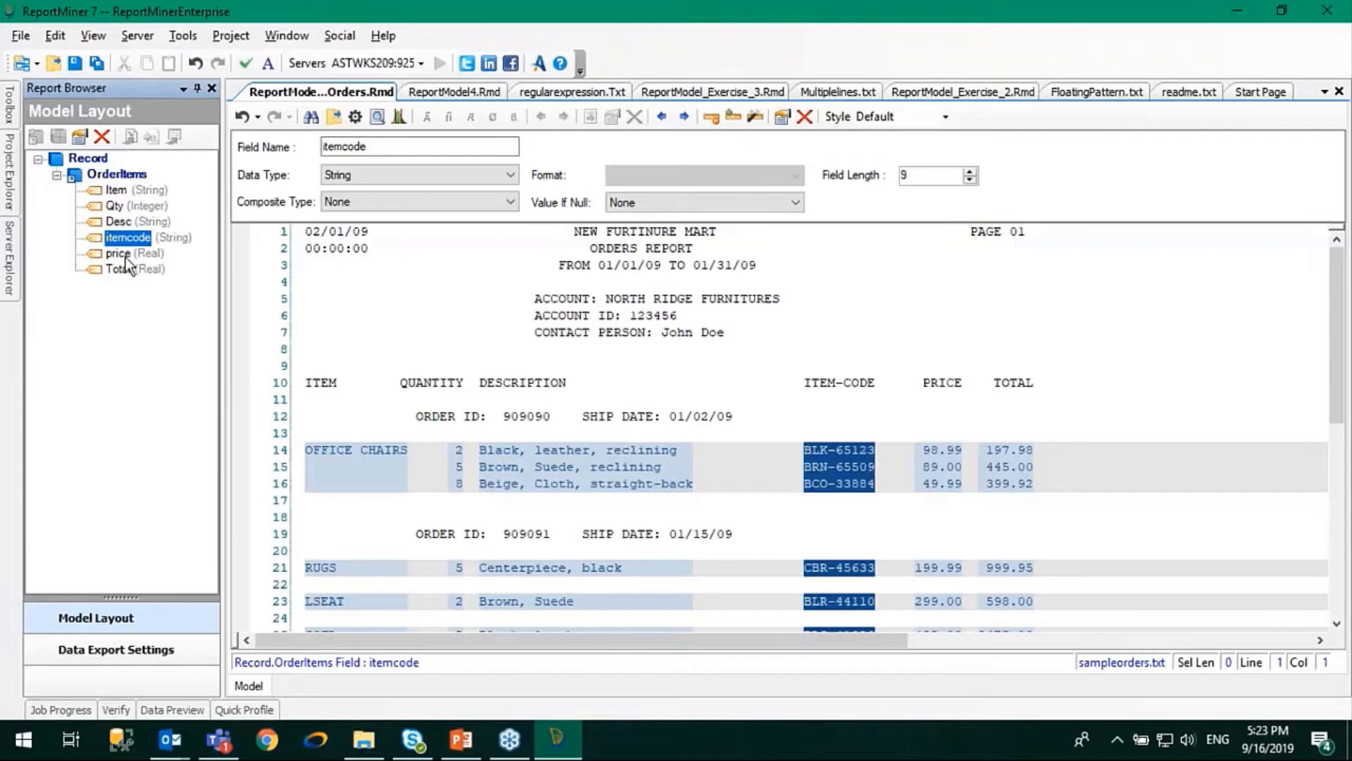
mouse_move(191, 322)
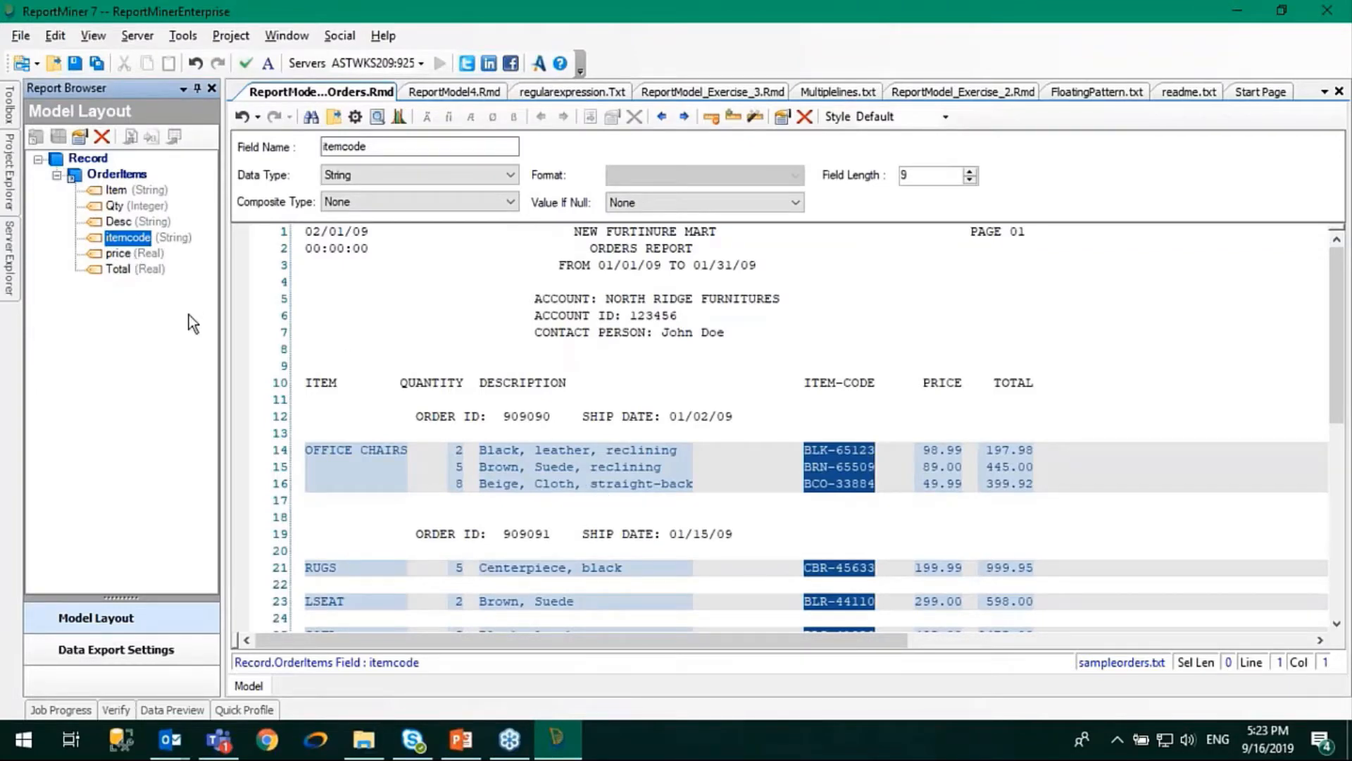
mouse_move(134, 274)
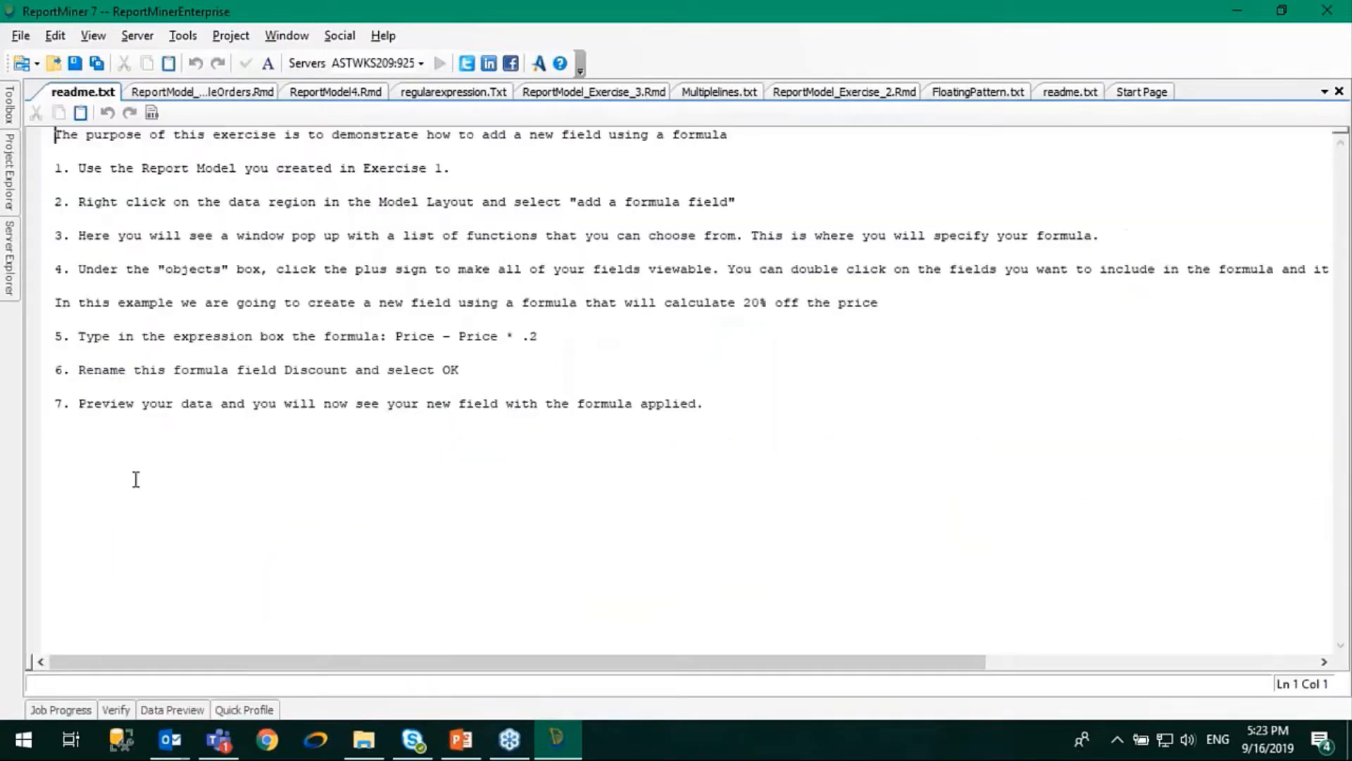
mouse_move(599, 258)
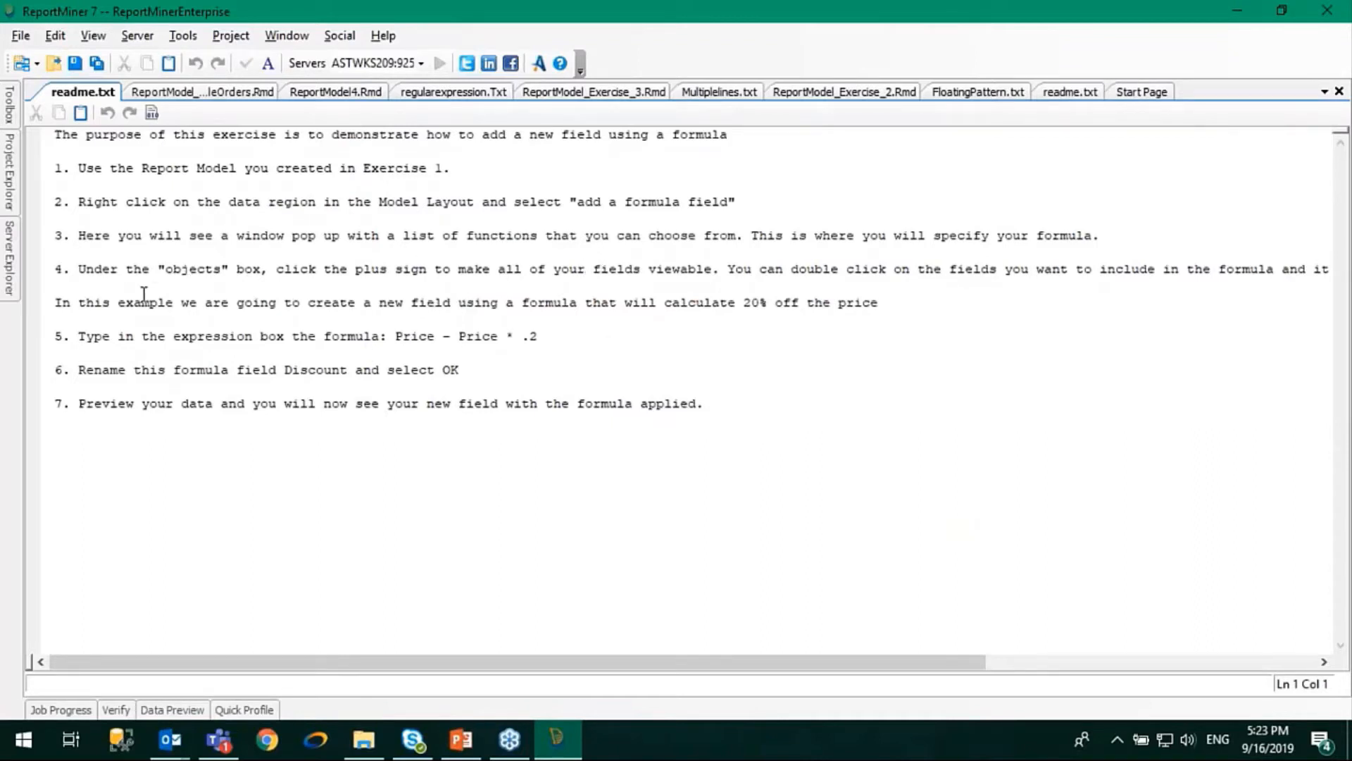
mouse_move(366, 385)
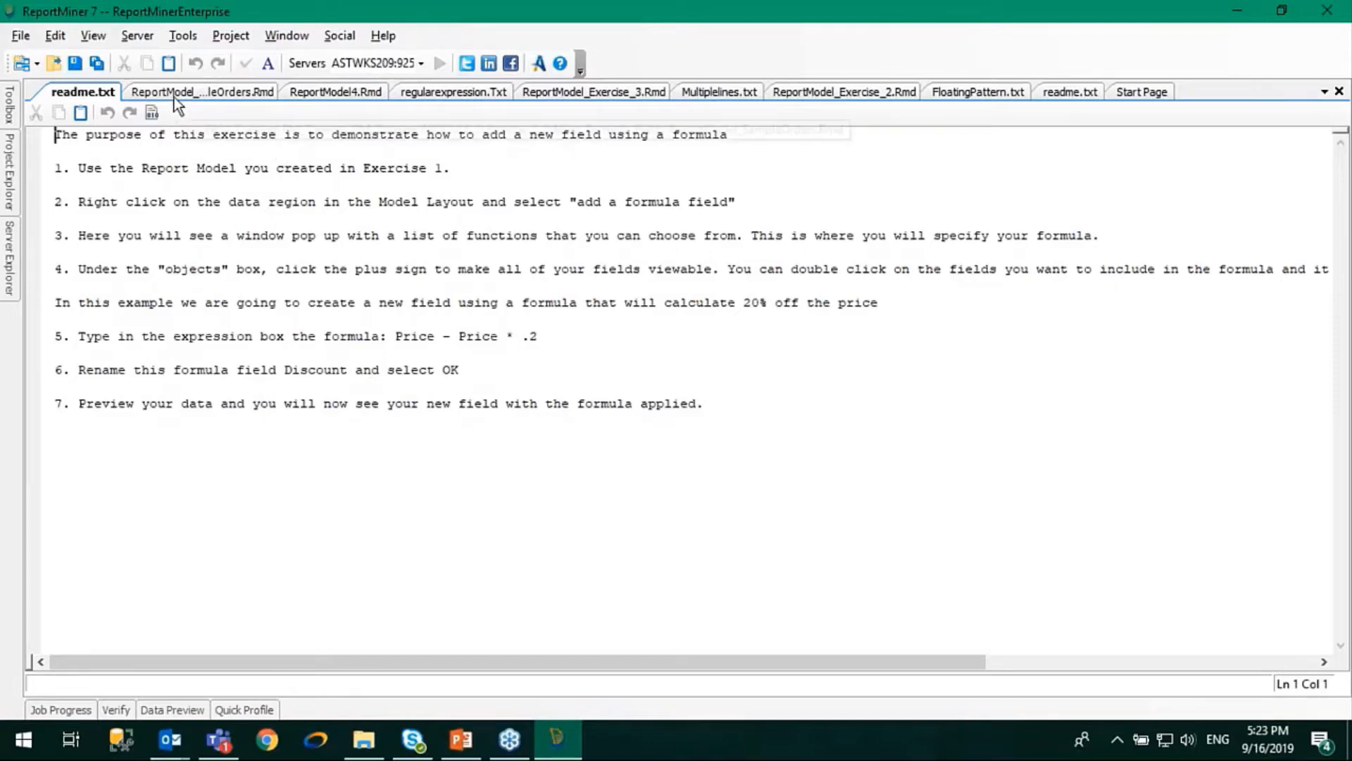
Switch from readme.txt back to the ReportModel_SampleOrders.Rmd model
left_click(202, 92)
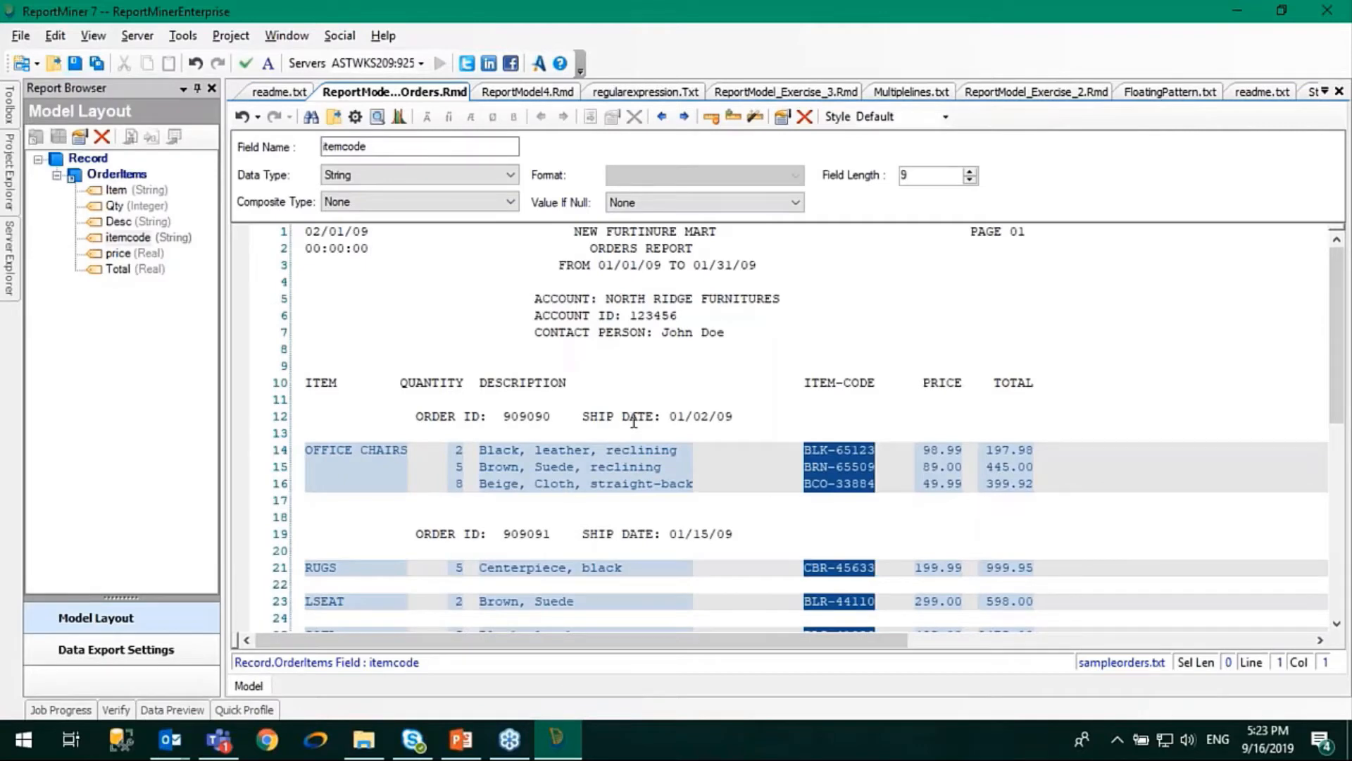
left_click(1011, 467)
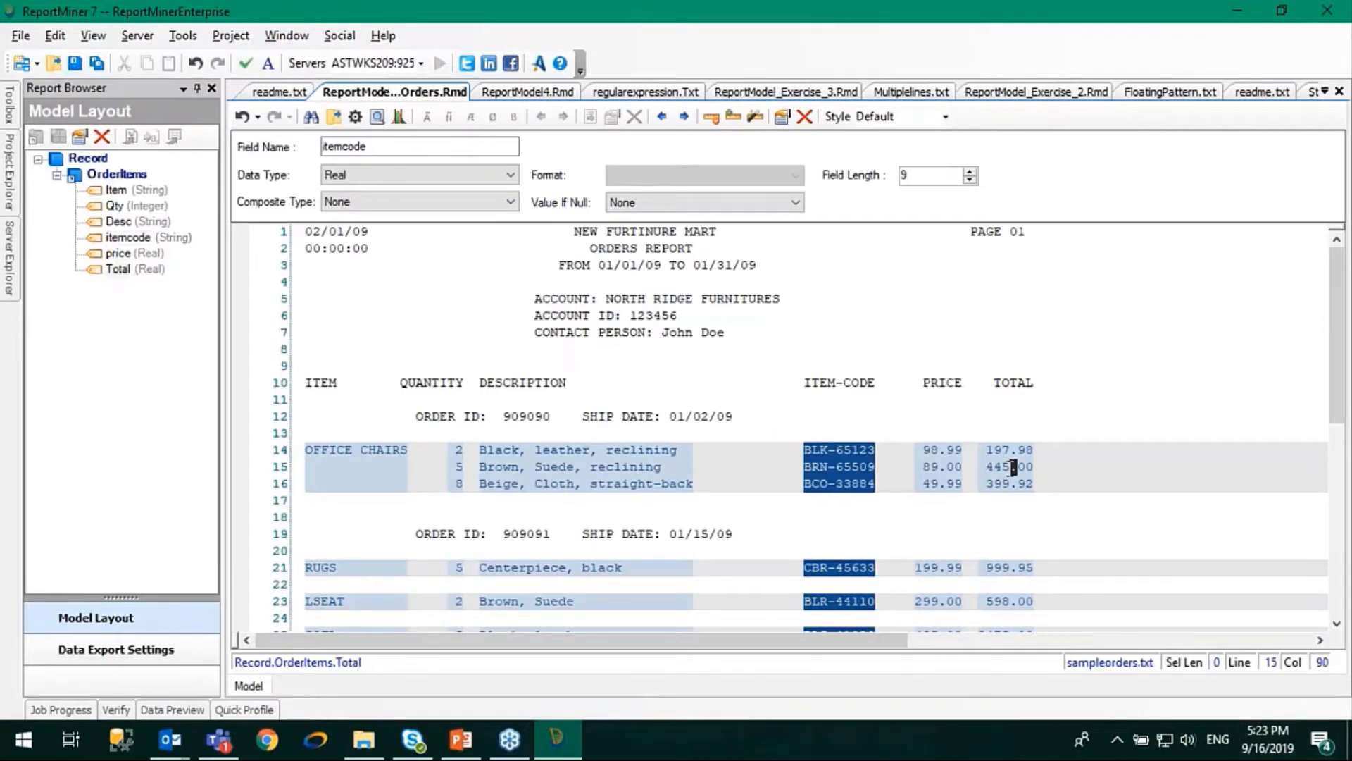
left_click(1004, 450)
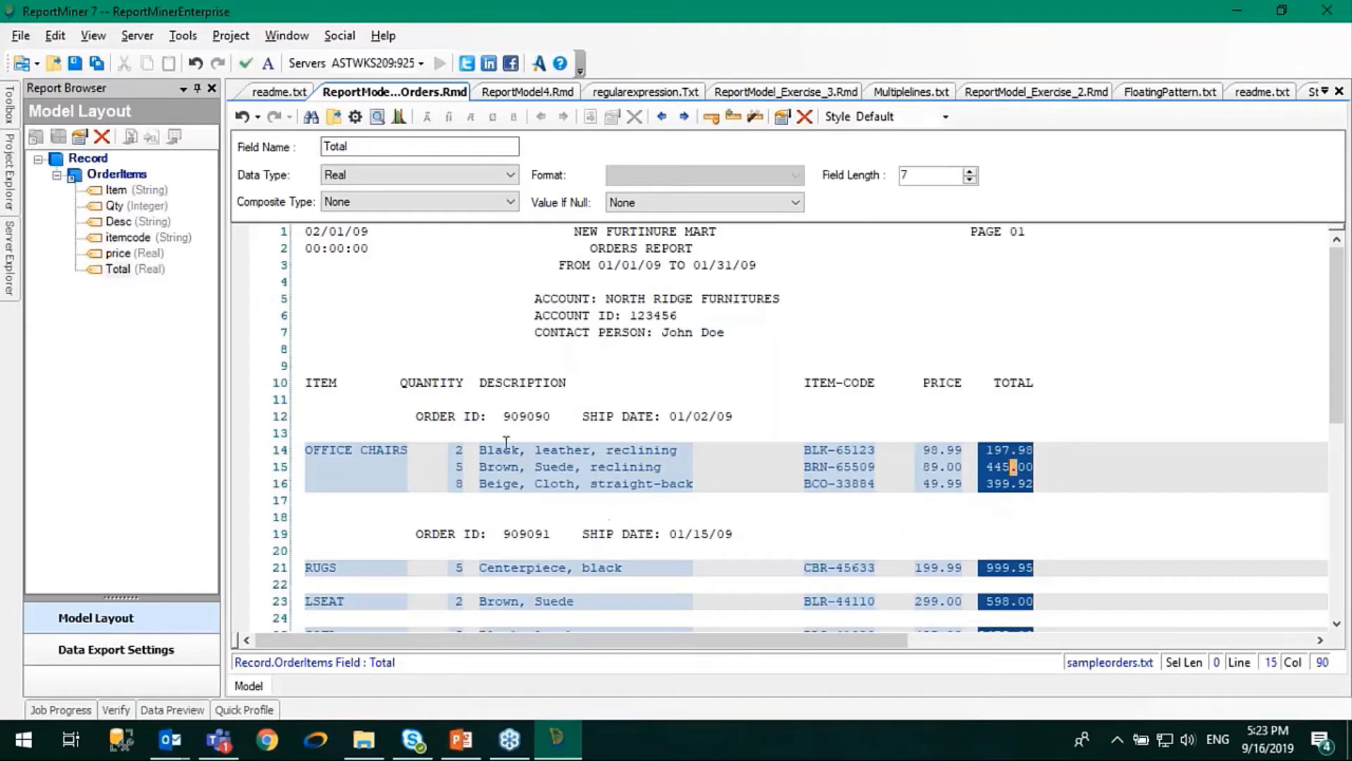
mouse_move(1063, 503)
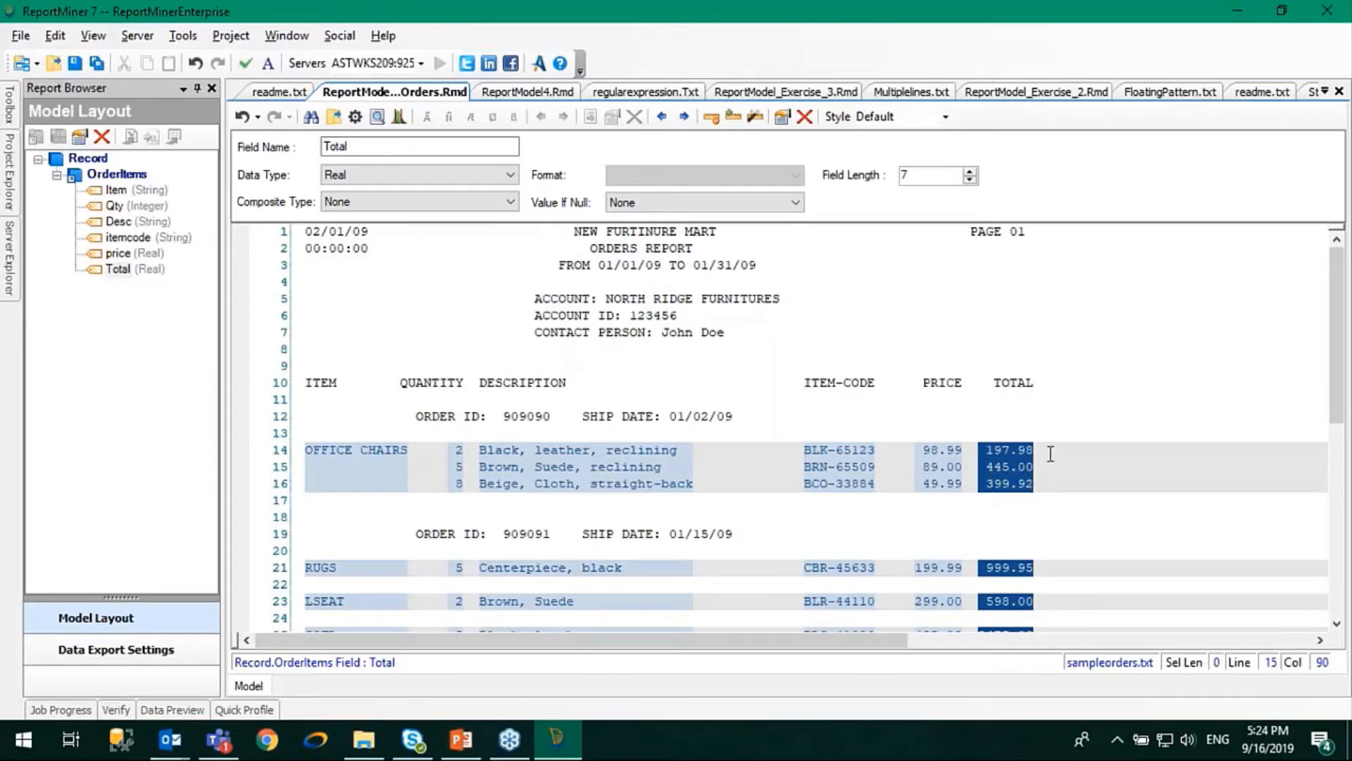
left_click(116, 173)
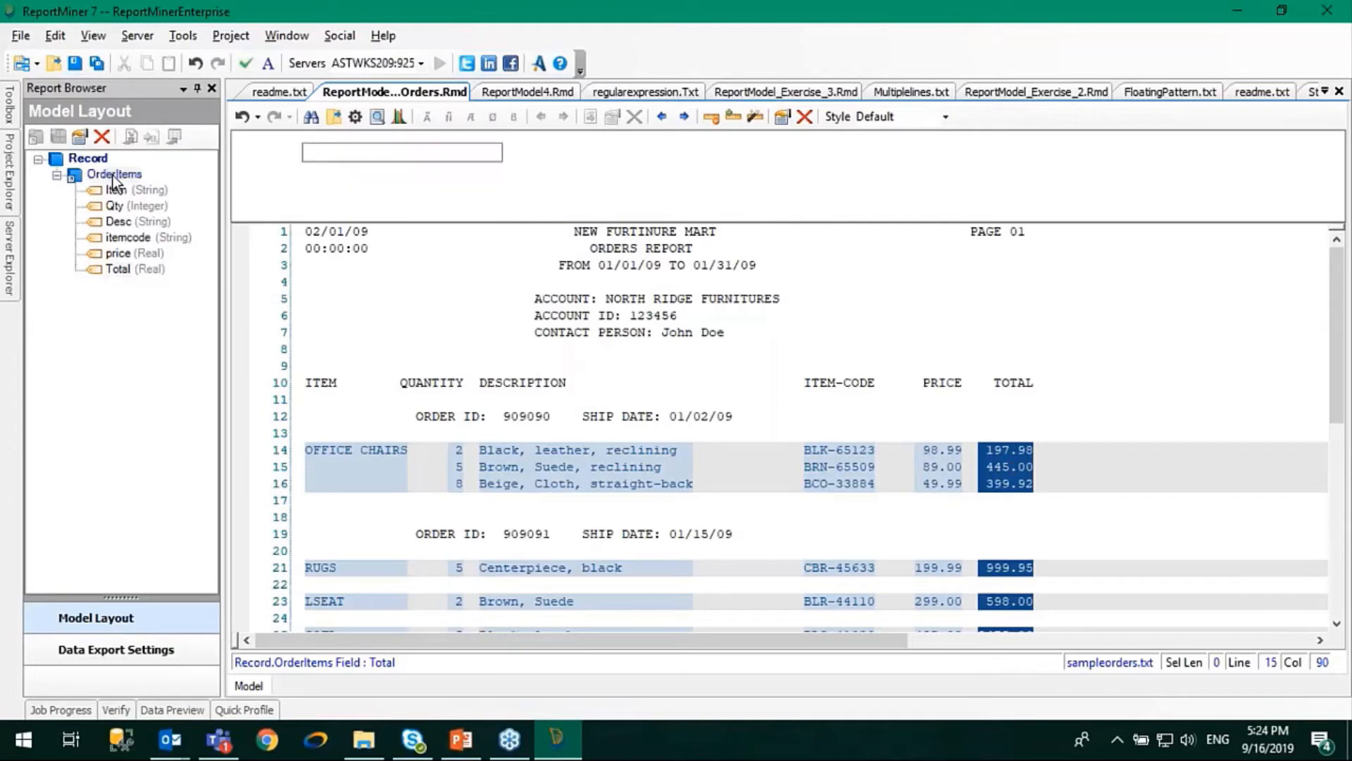
Add a formula field to OrderItems and name it Discounted_Price
right_click(113, 173)
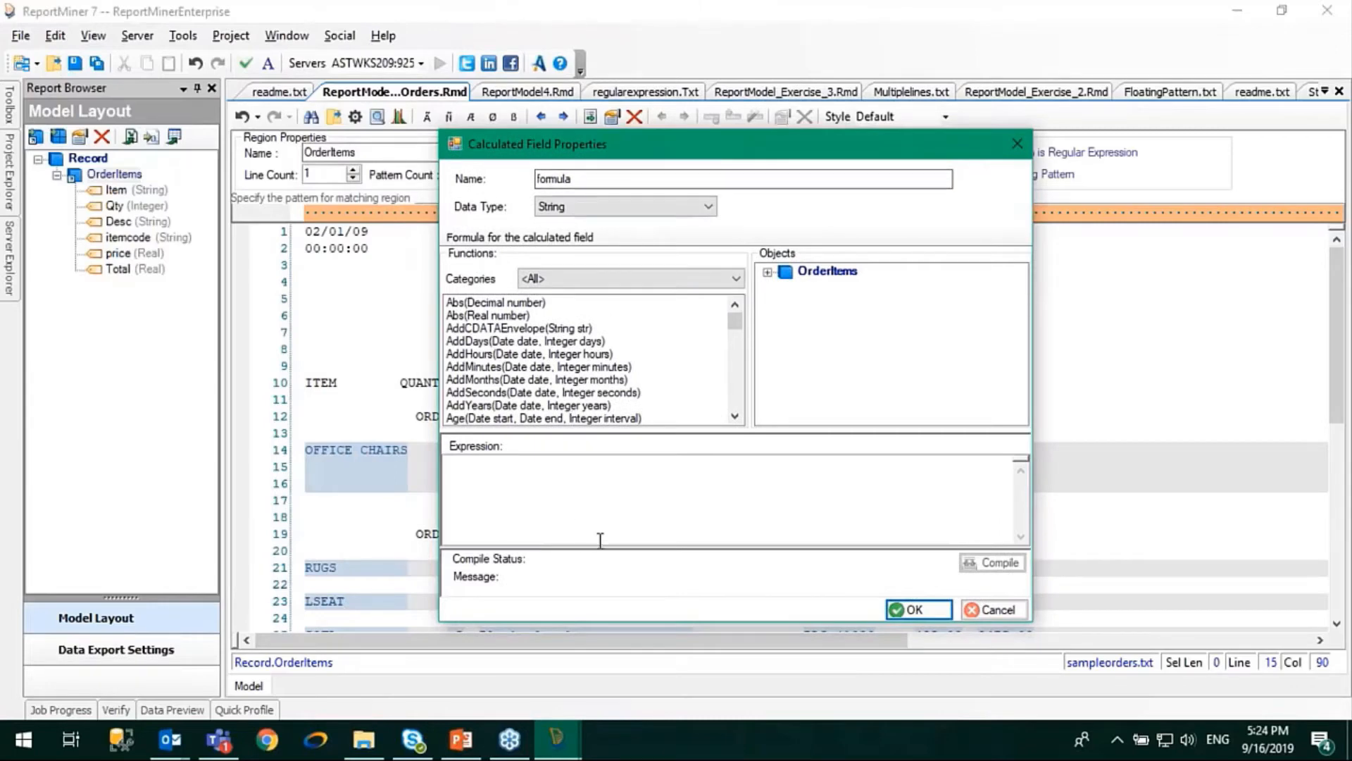
mouse_move(1130, 660)
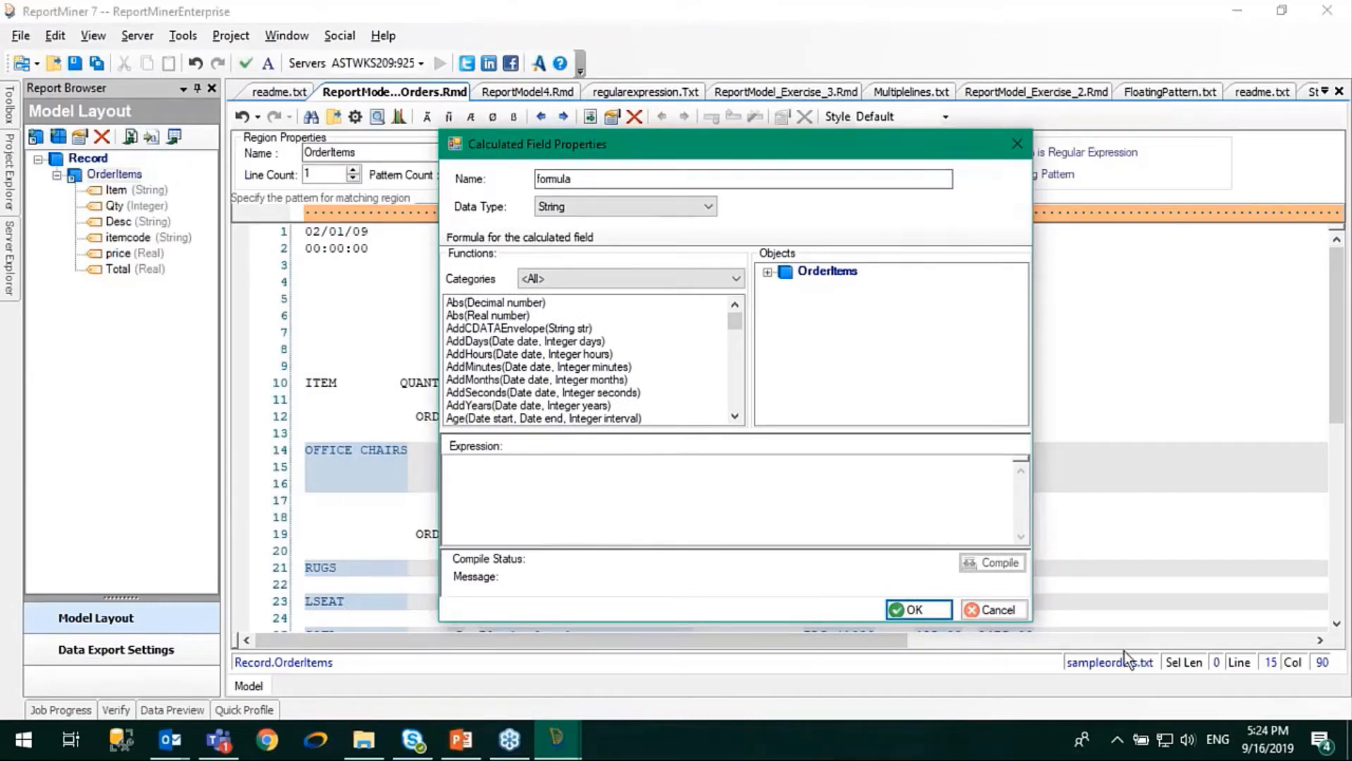
mouse_move(888, 253)
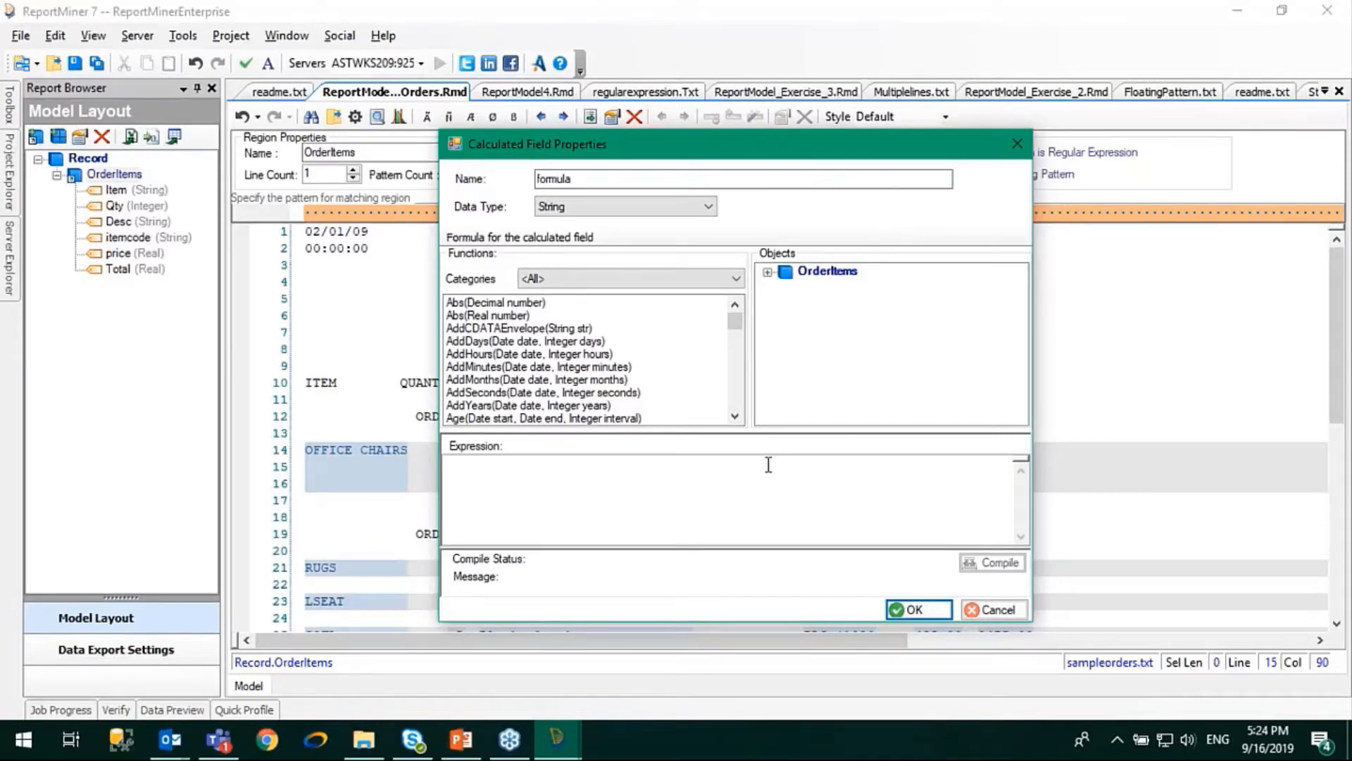
mouse_move(681, 456)
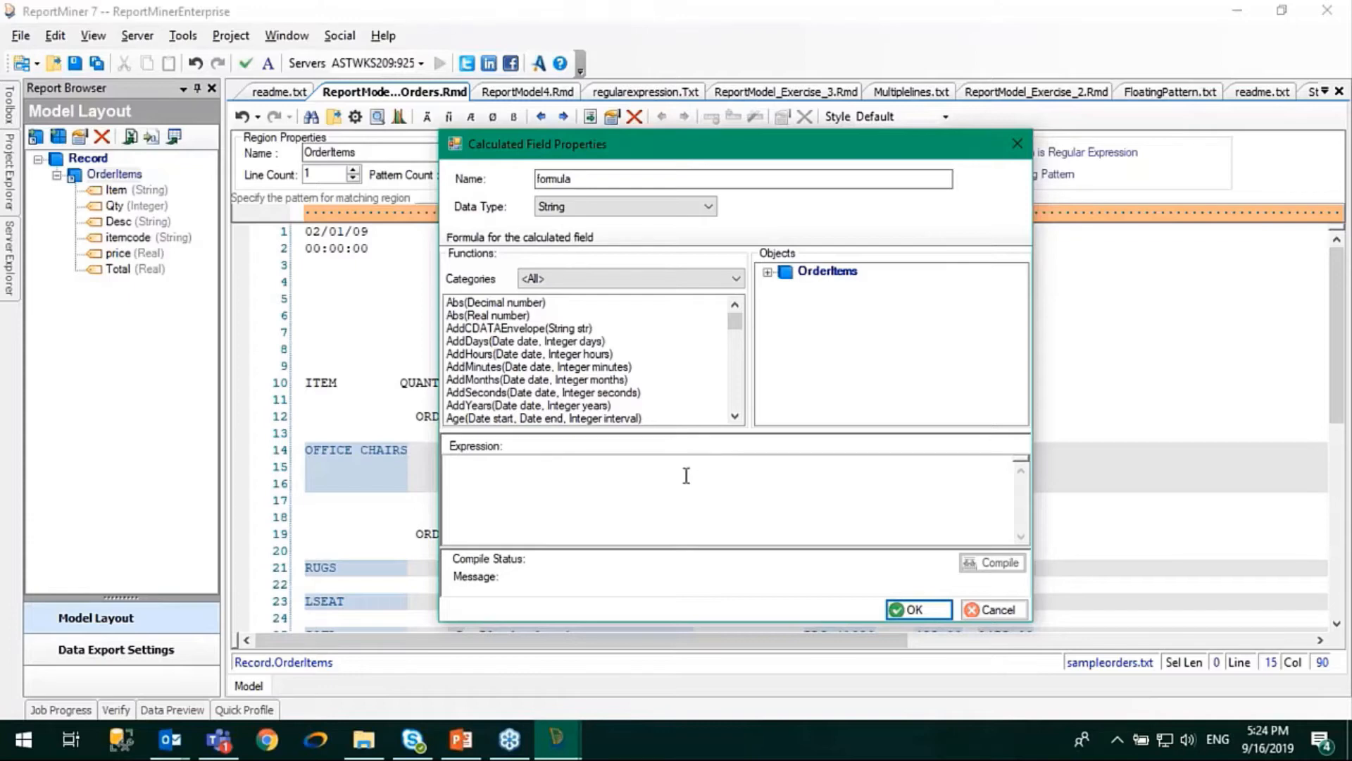
mouse_move(753, 515)
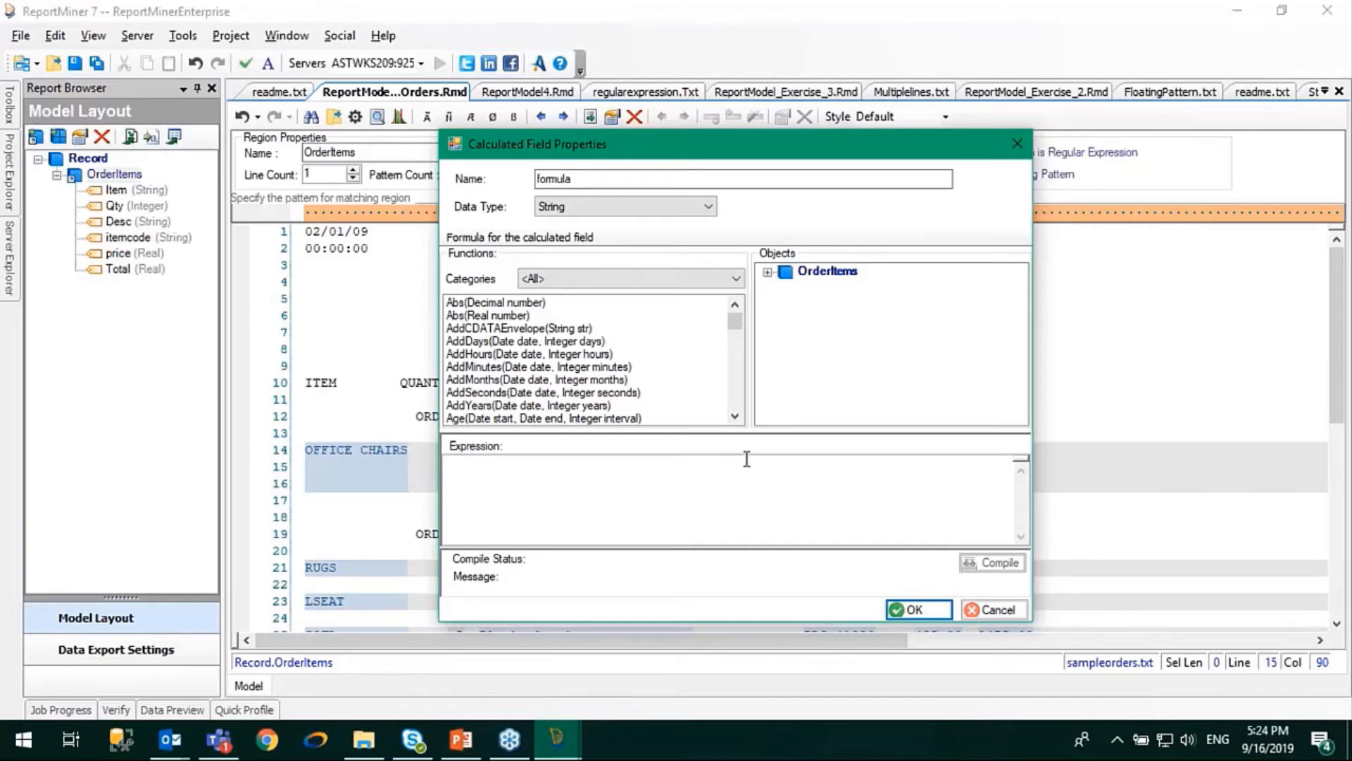
mouse_move(673, 412)
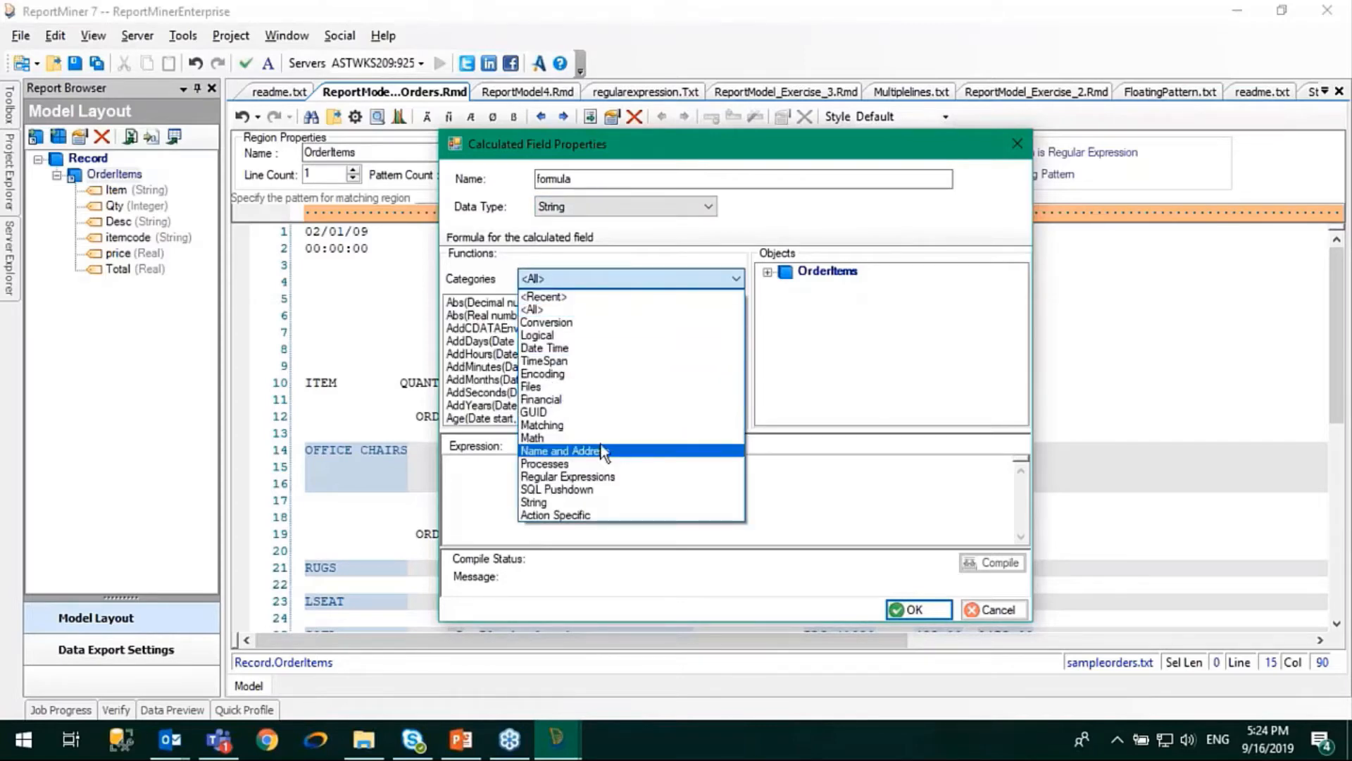
mouse_move(552, 373)
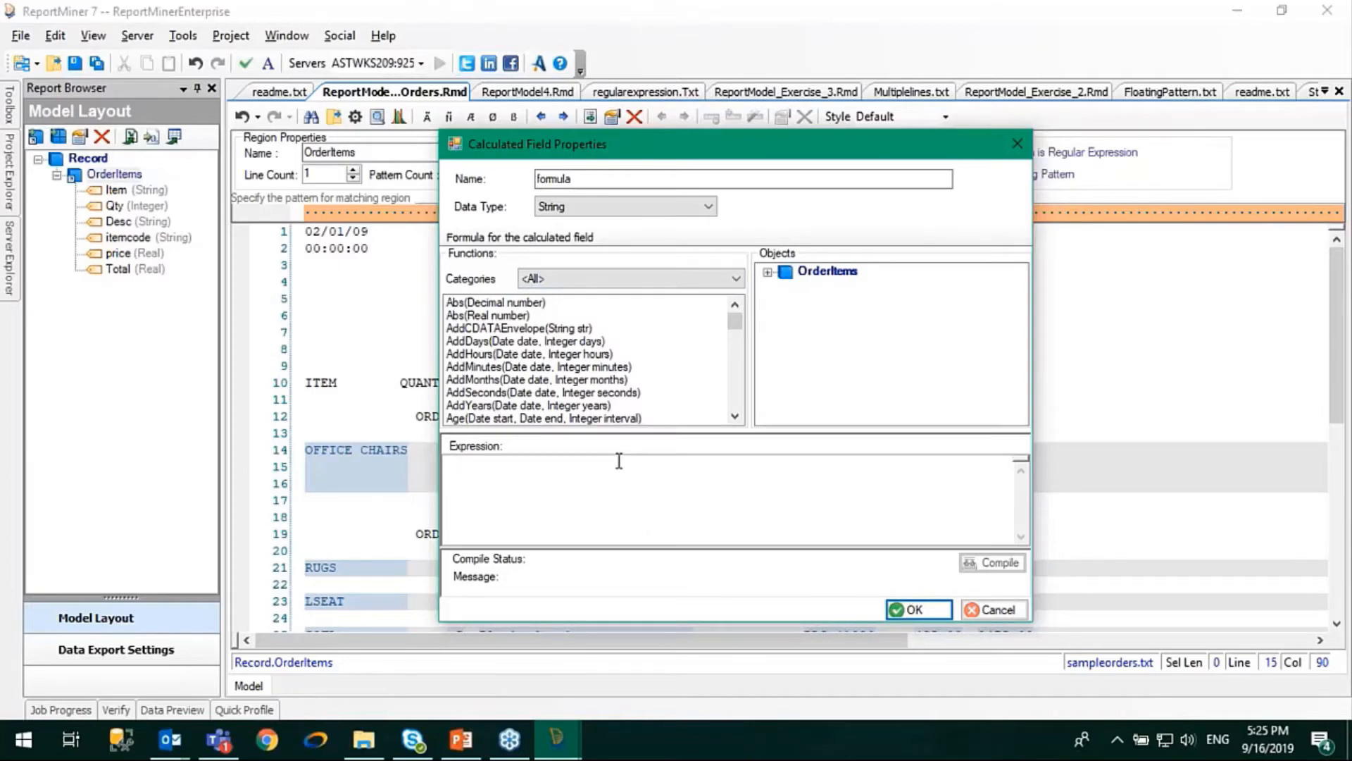
mouse_move(686, 514)
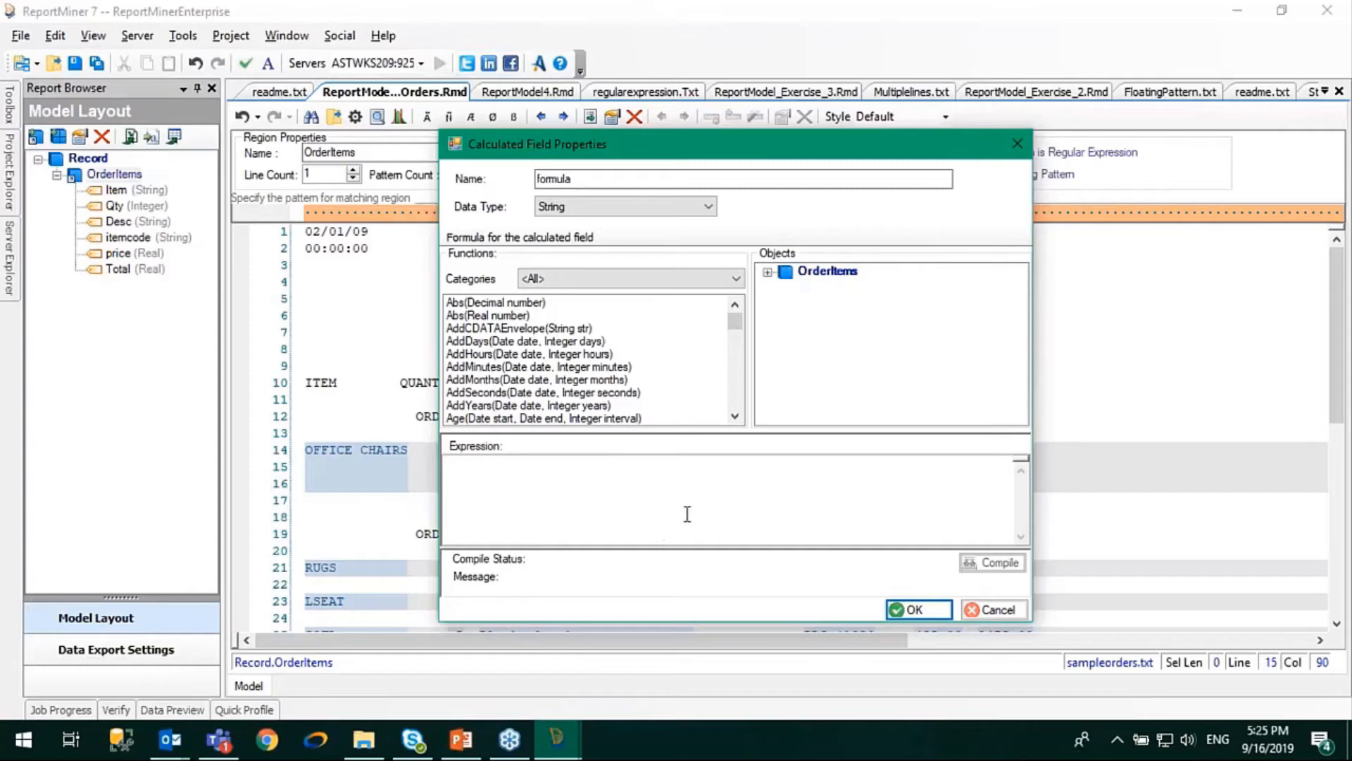
mouse_move(662, 479)
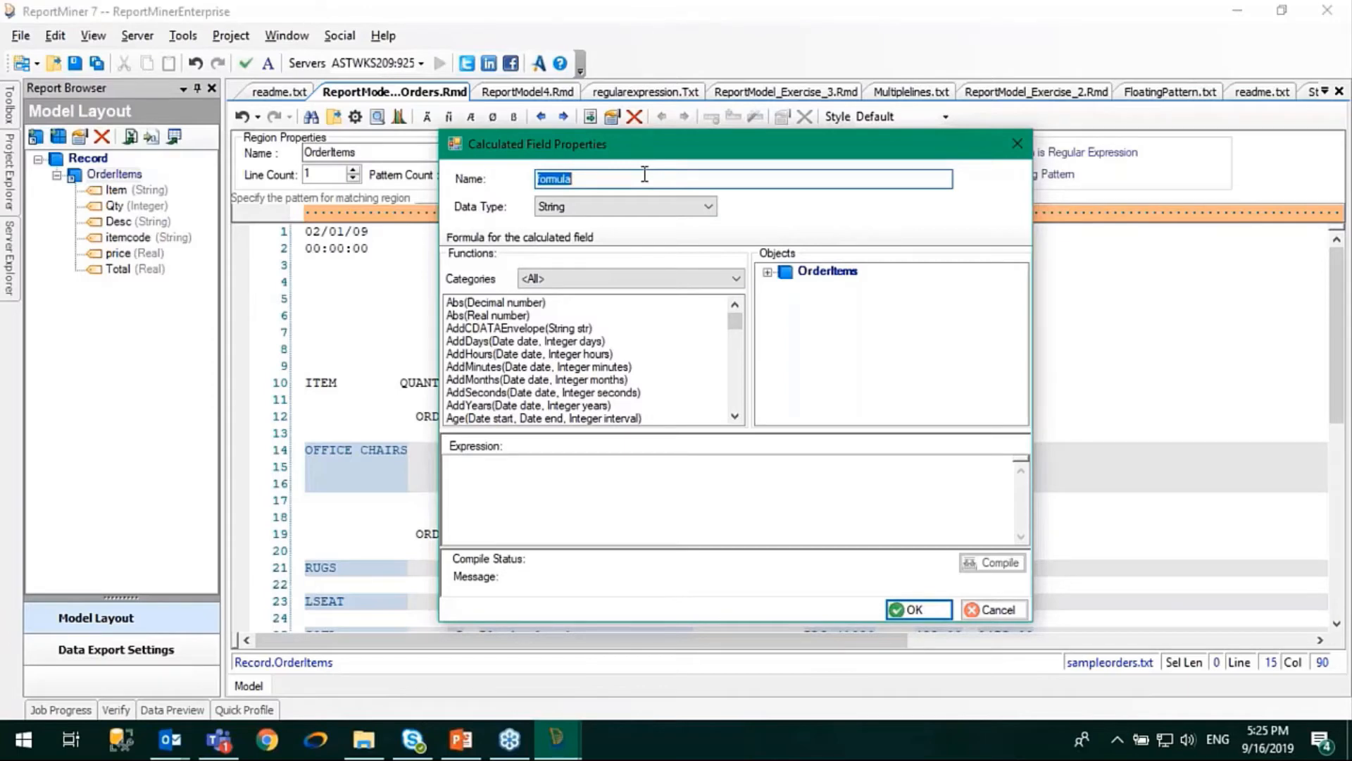
type("Discounted_Price")
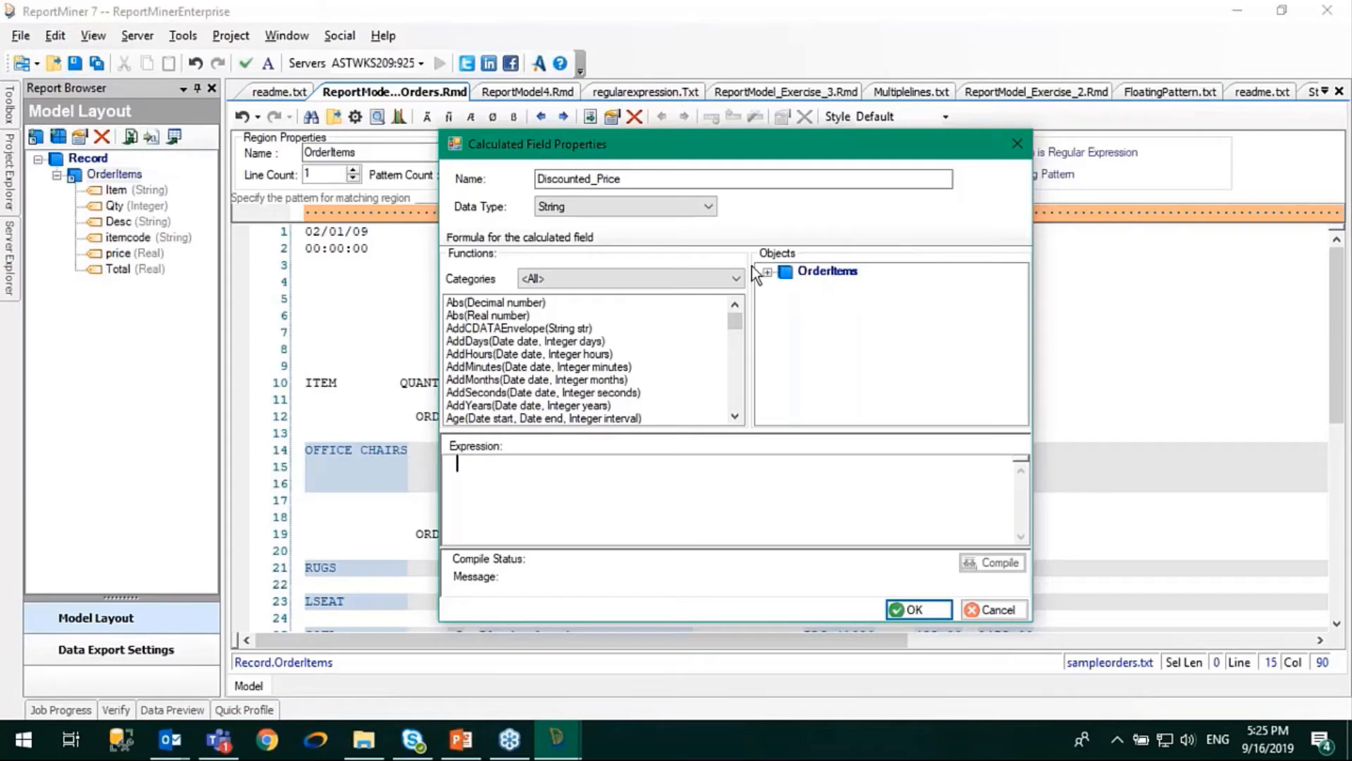
Build the expression Total - (Total * 0.2) using the OrderItems Total field
left_click(766, 271)
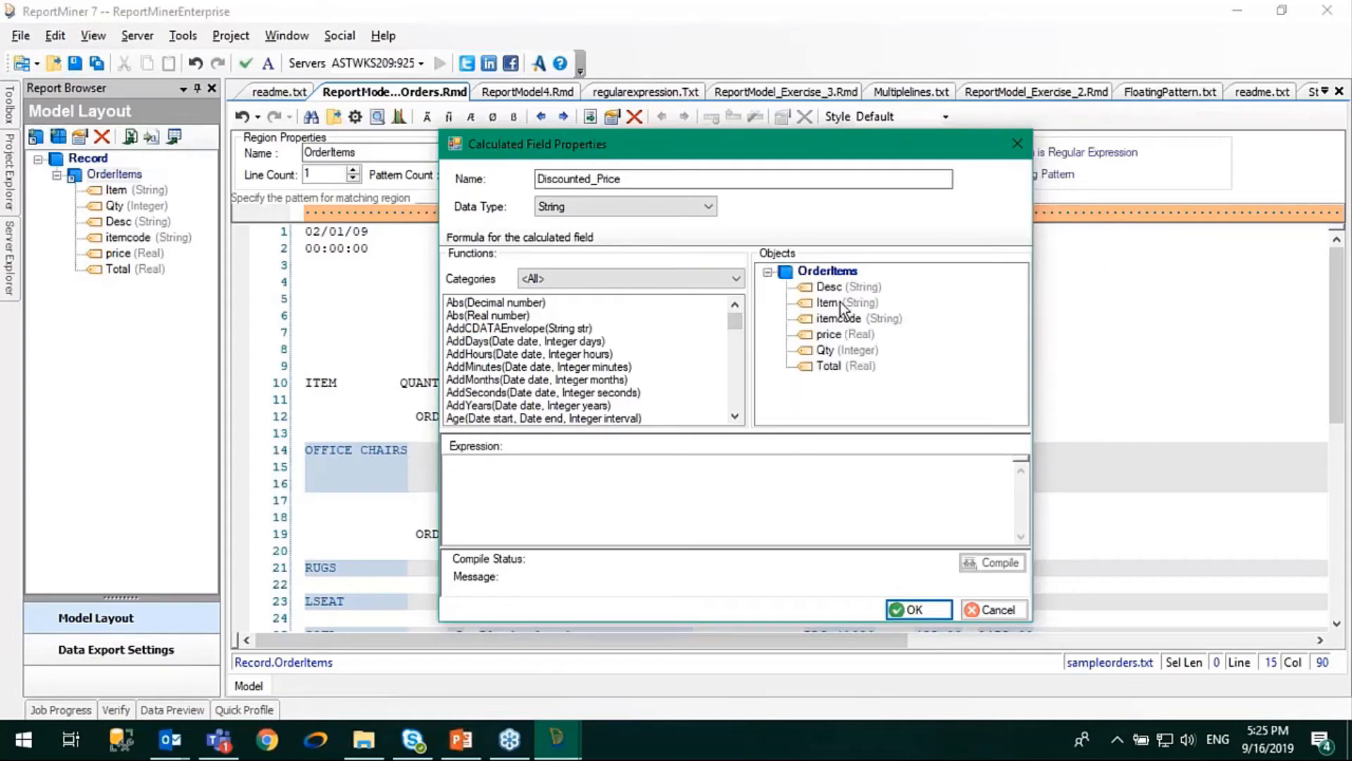
mouse_move(798, 319)
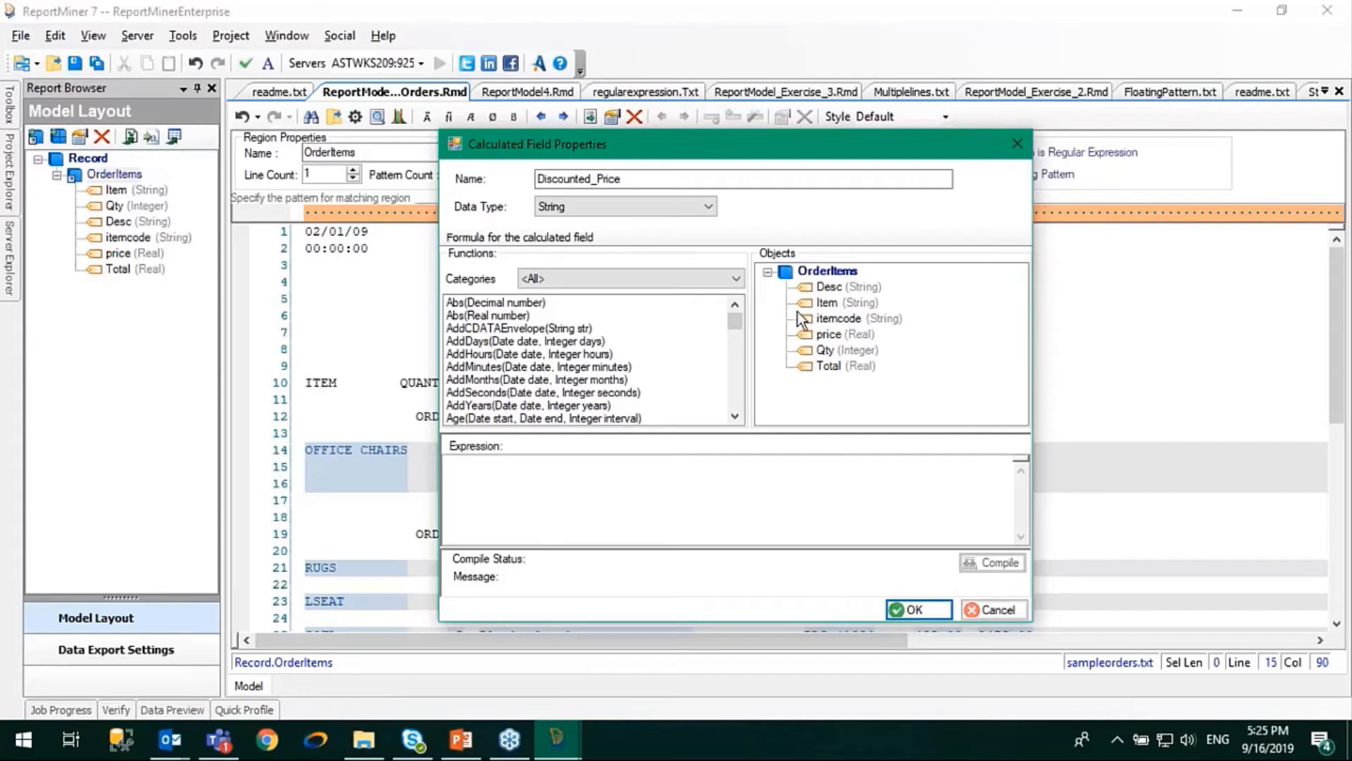
mouse_move(828, 334)
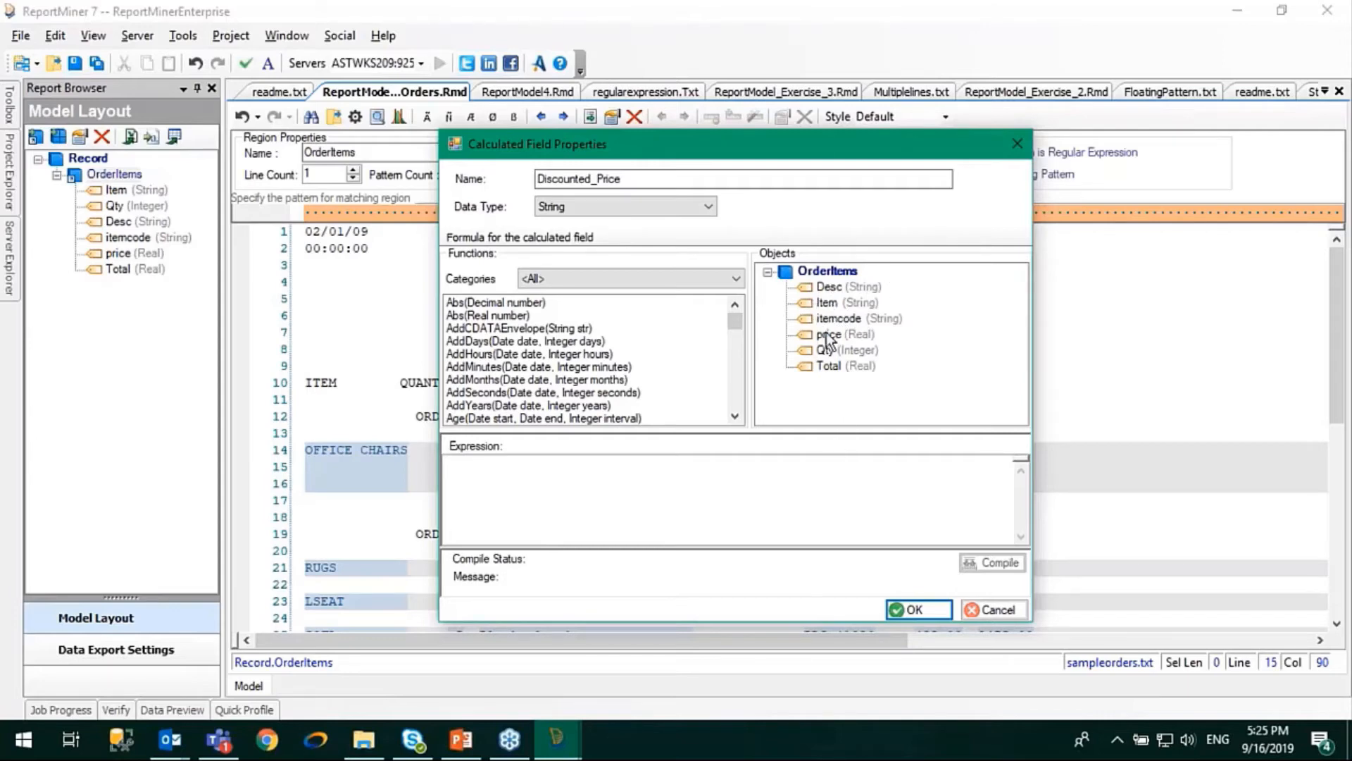
mouse_move(664, 453)
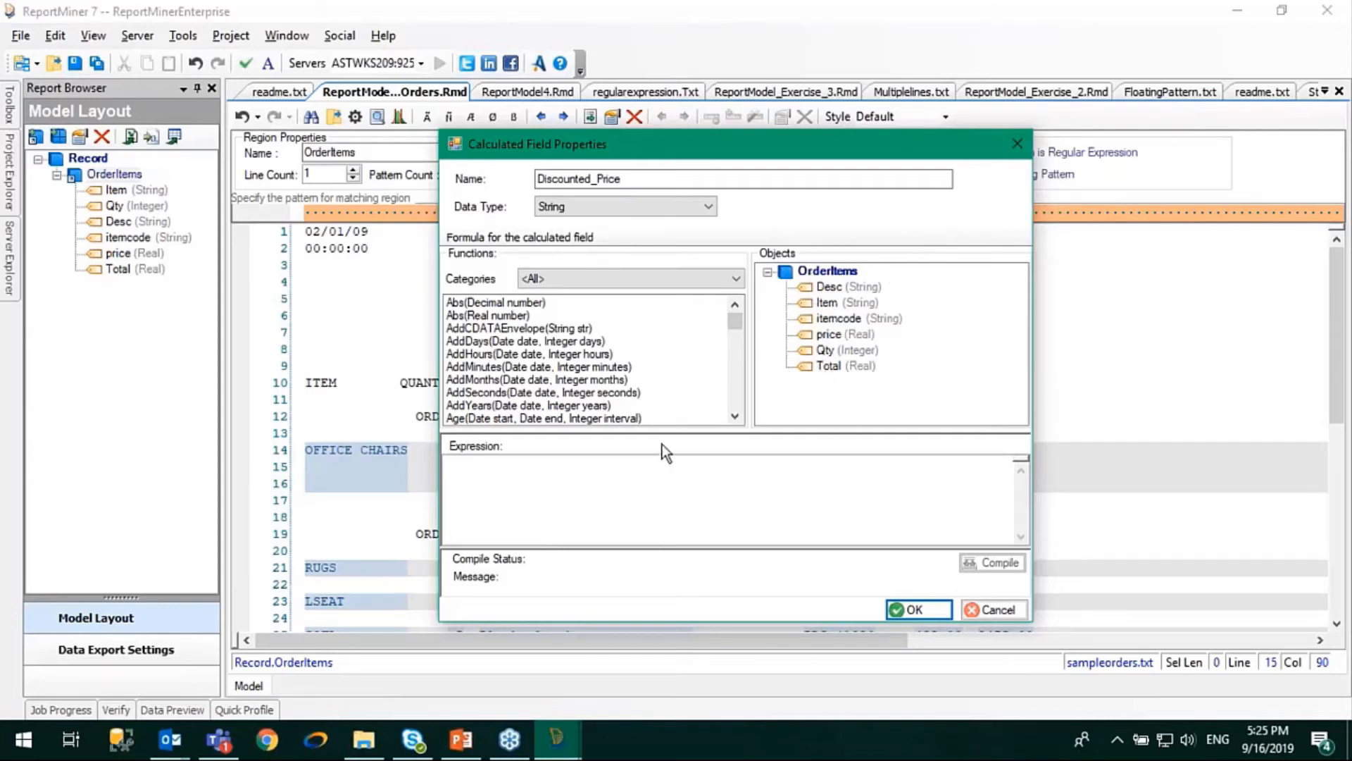
left_click(828, 366)
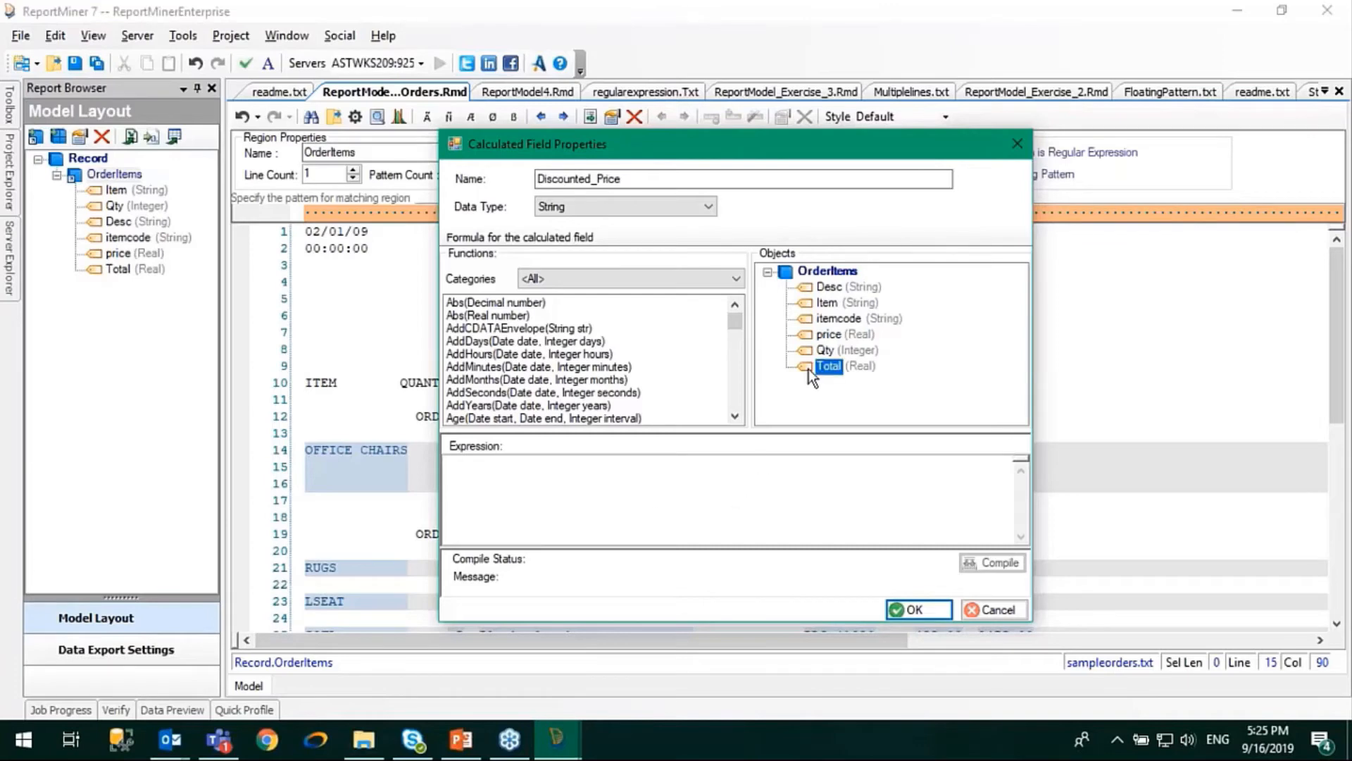
double_click(827, 366)
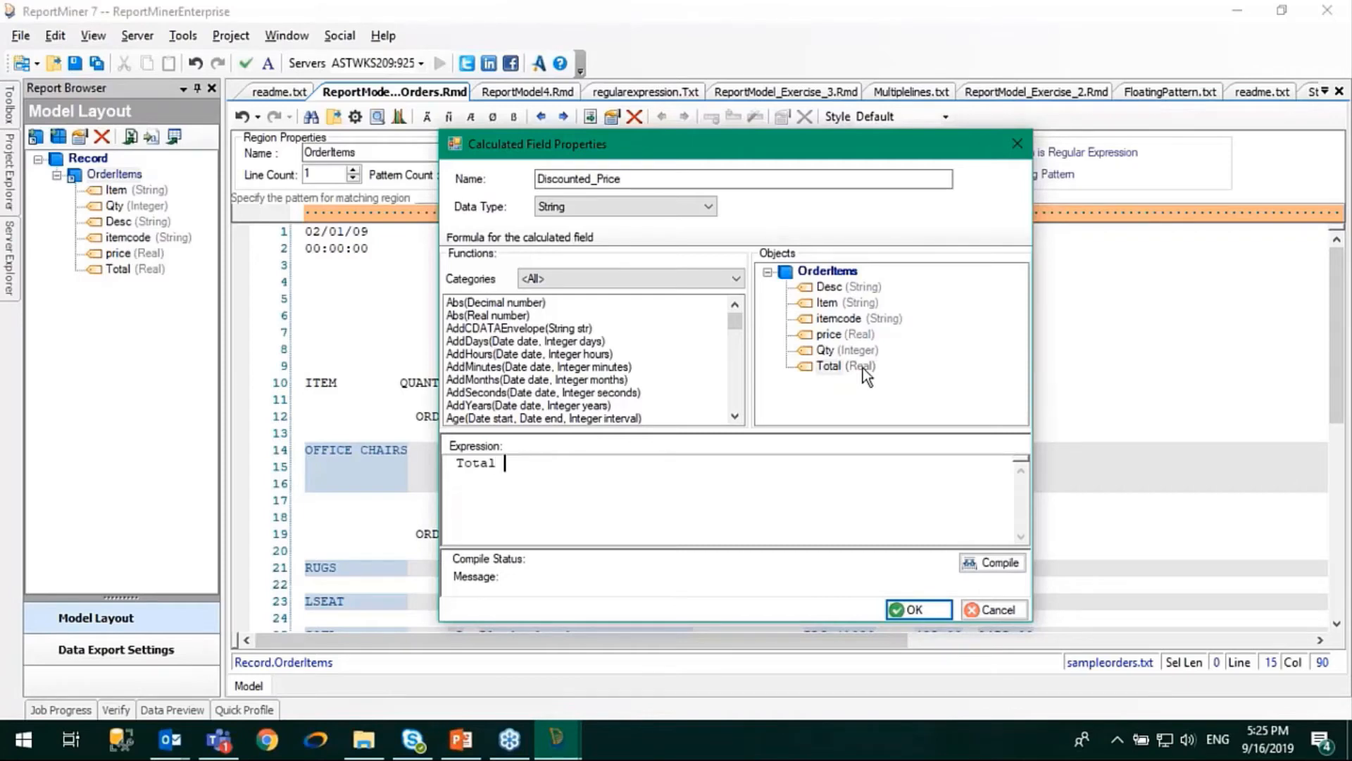
type("*")
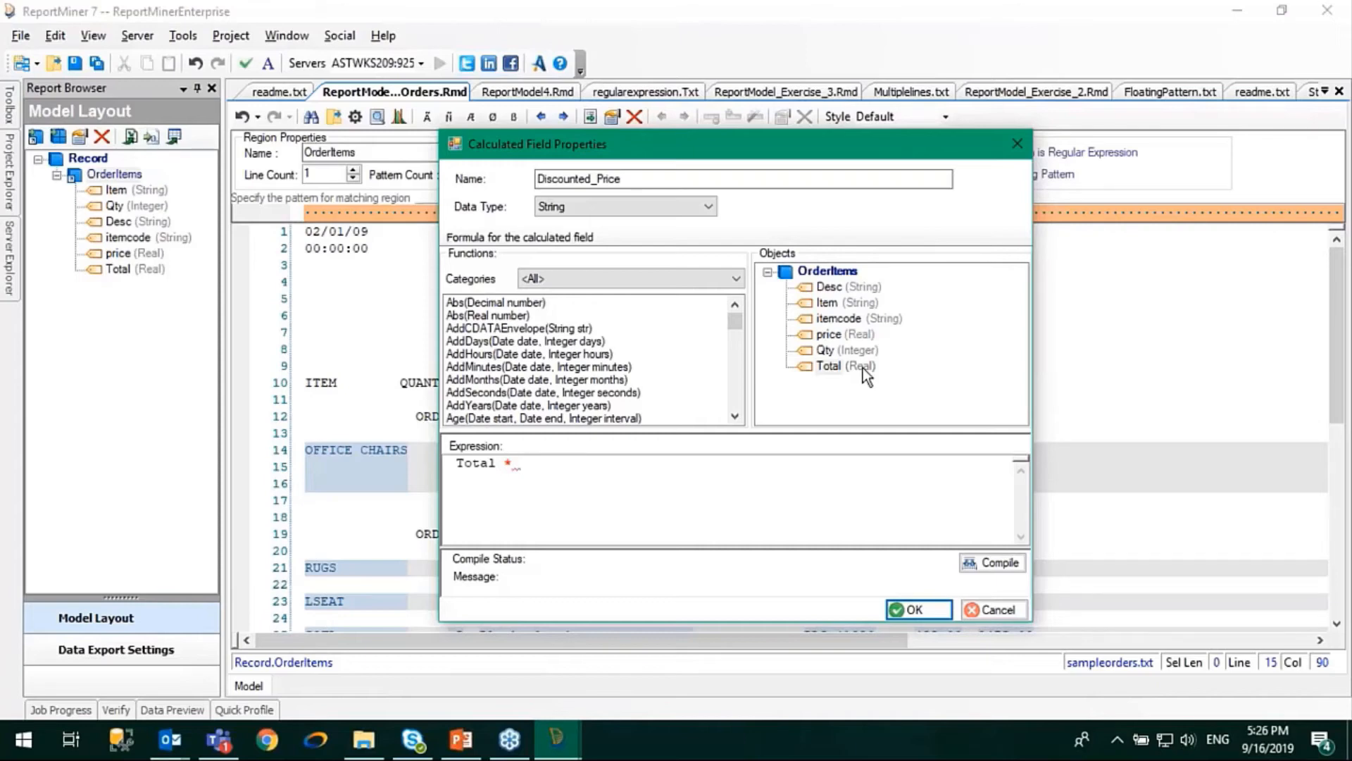
type("0.2)")
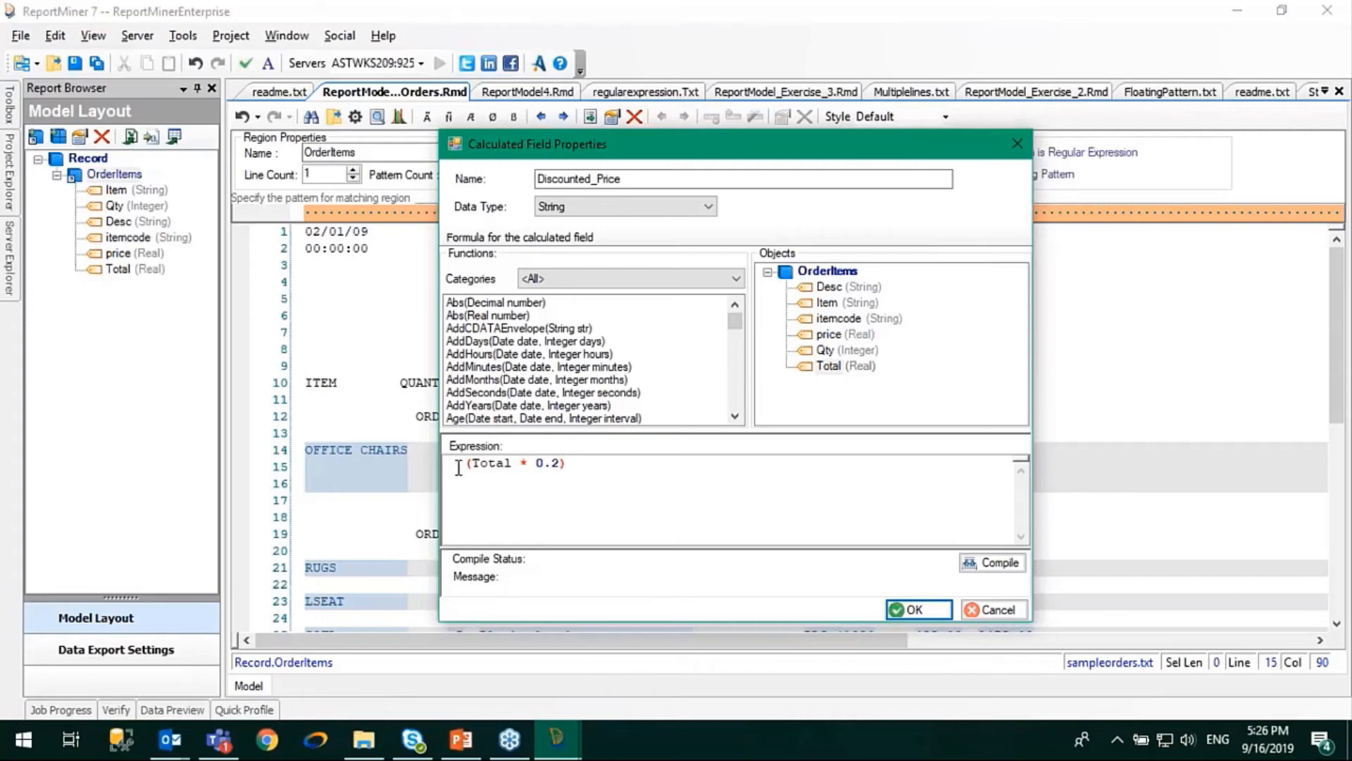
type("Total -")
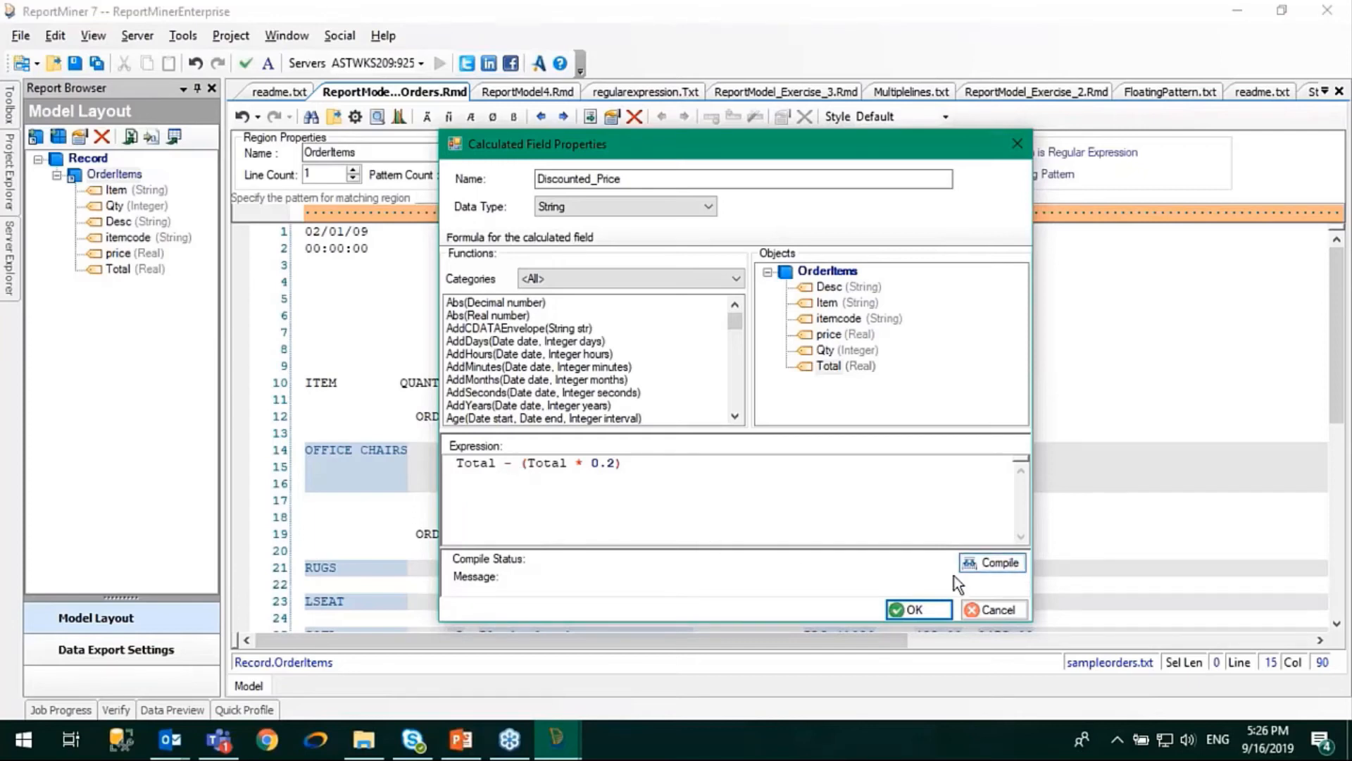
Compile the formula, demonstrate the missing-parenthesis error, then recompile to Successful
left_click(999, 562)
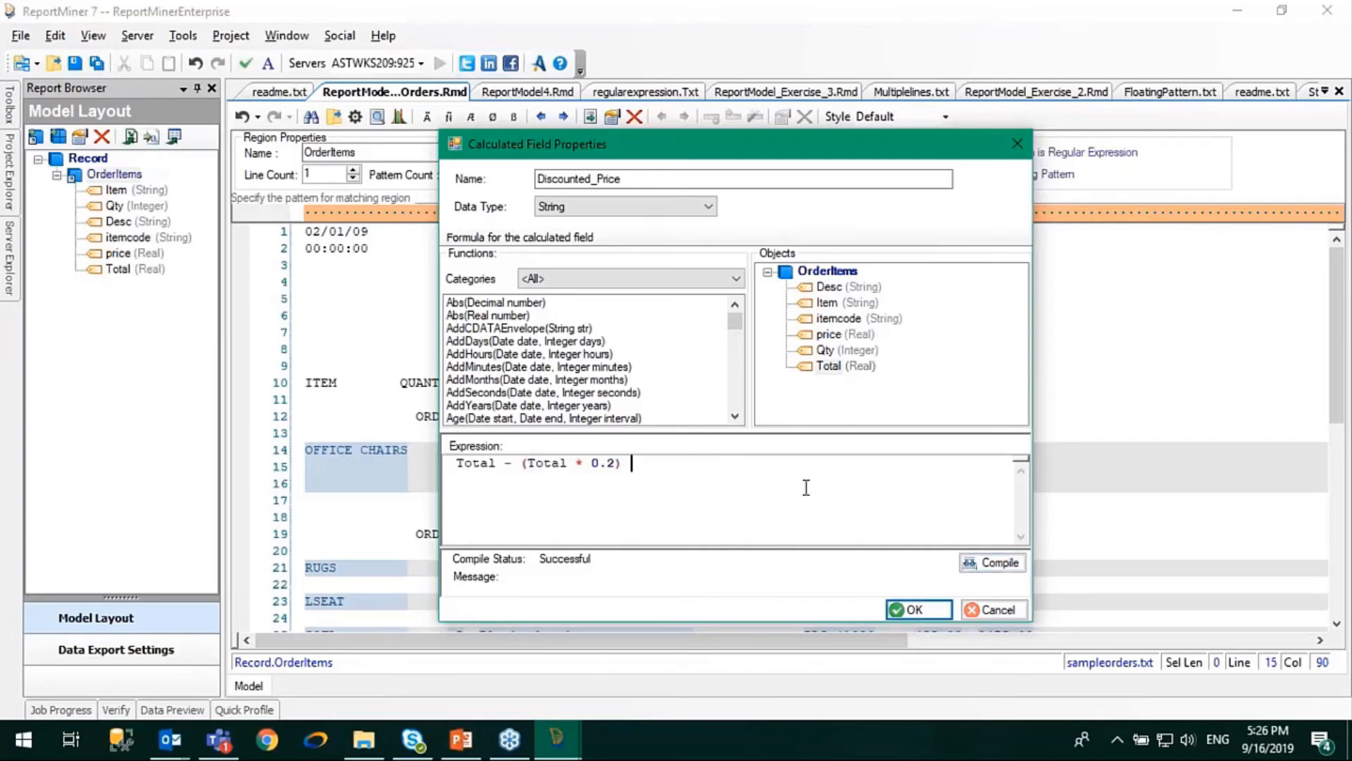
mouse_move(747, 481)
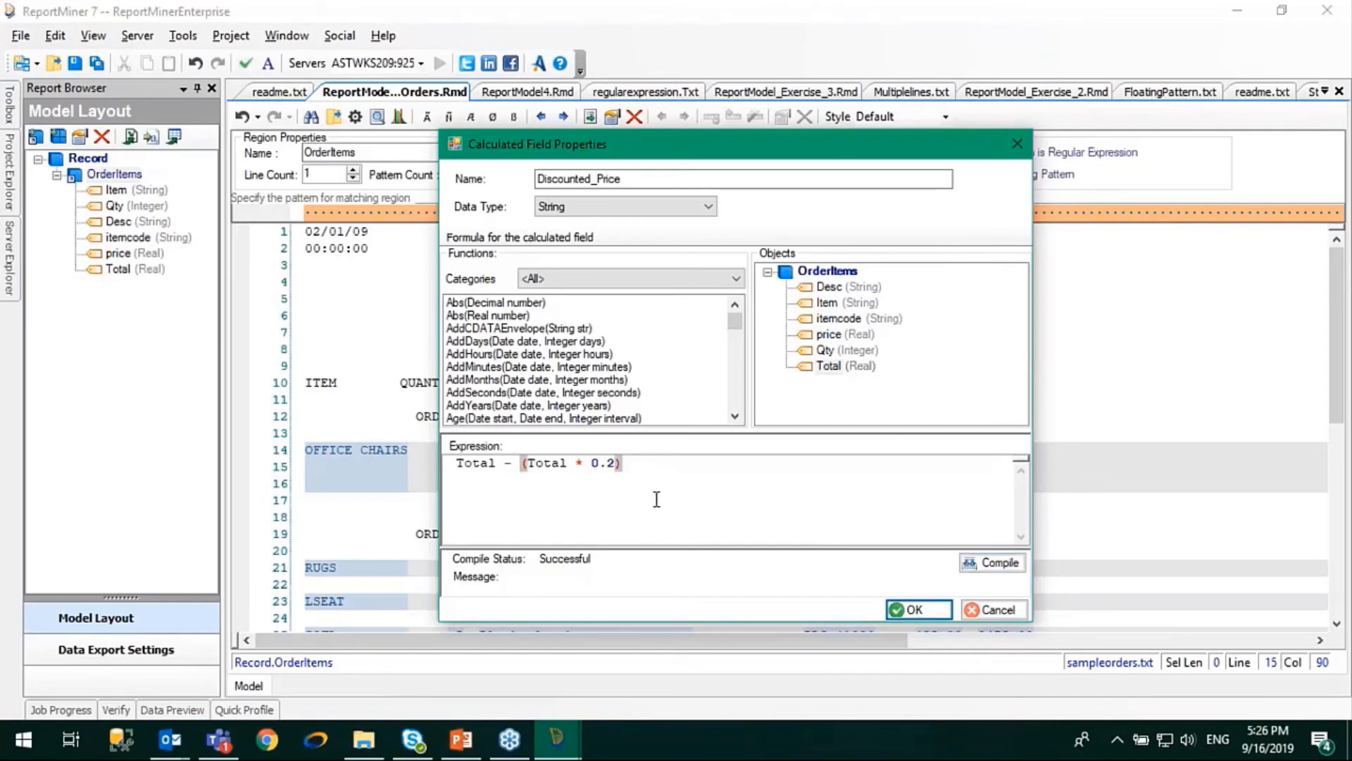
key("Backspace")
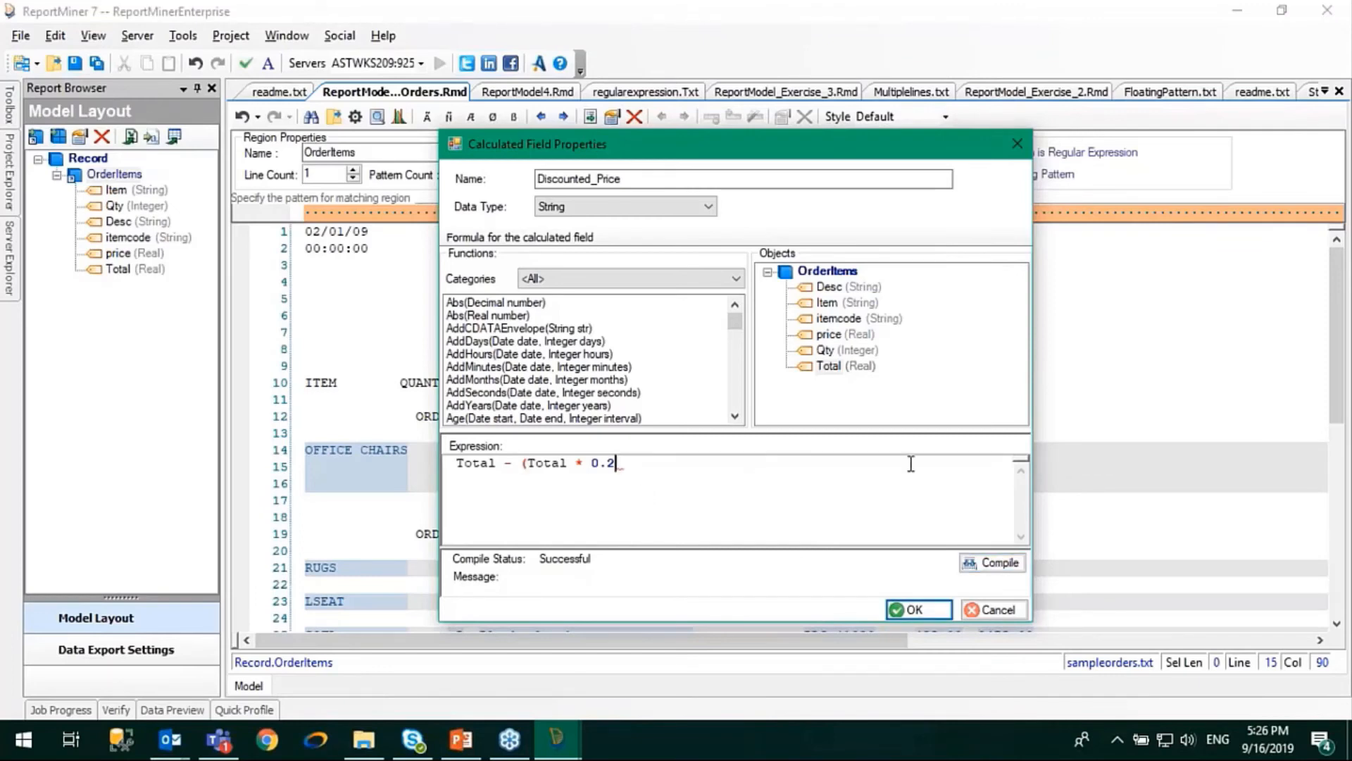
left_click(990, 562)
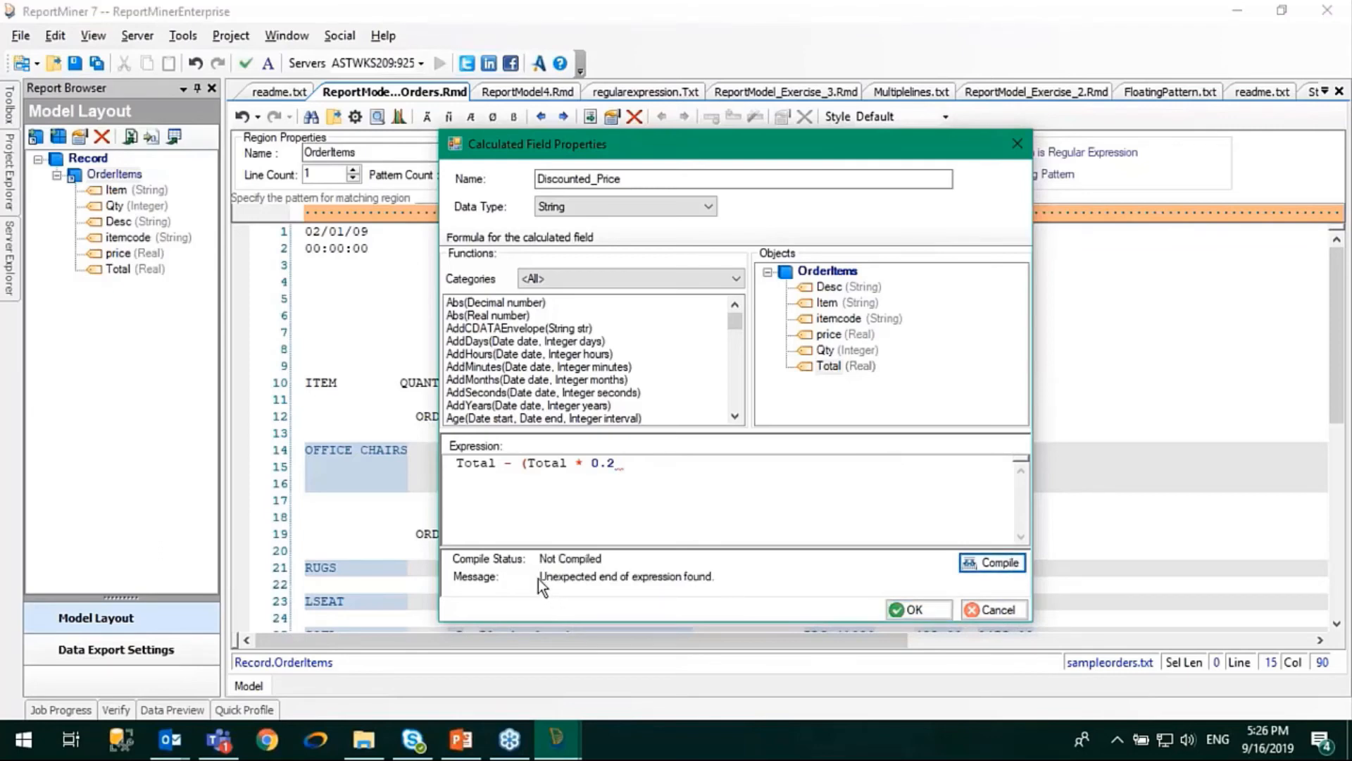
mouse_move(698, 595)
type(")")
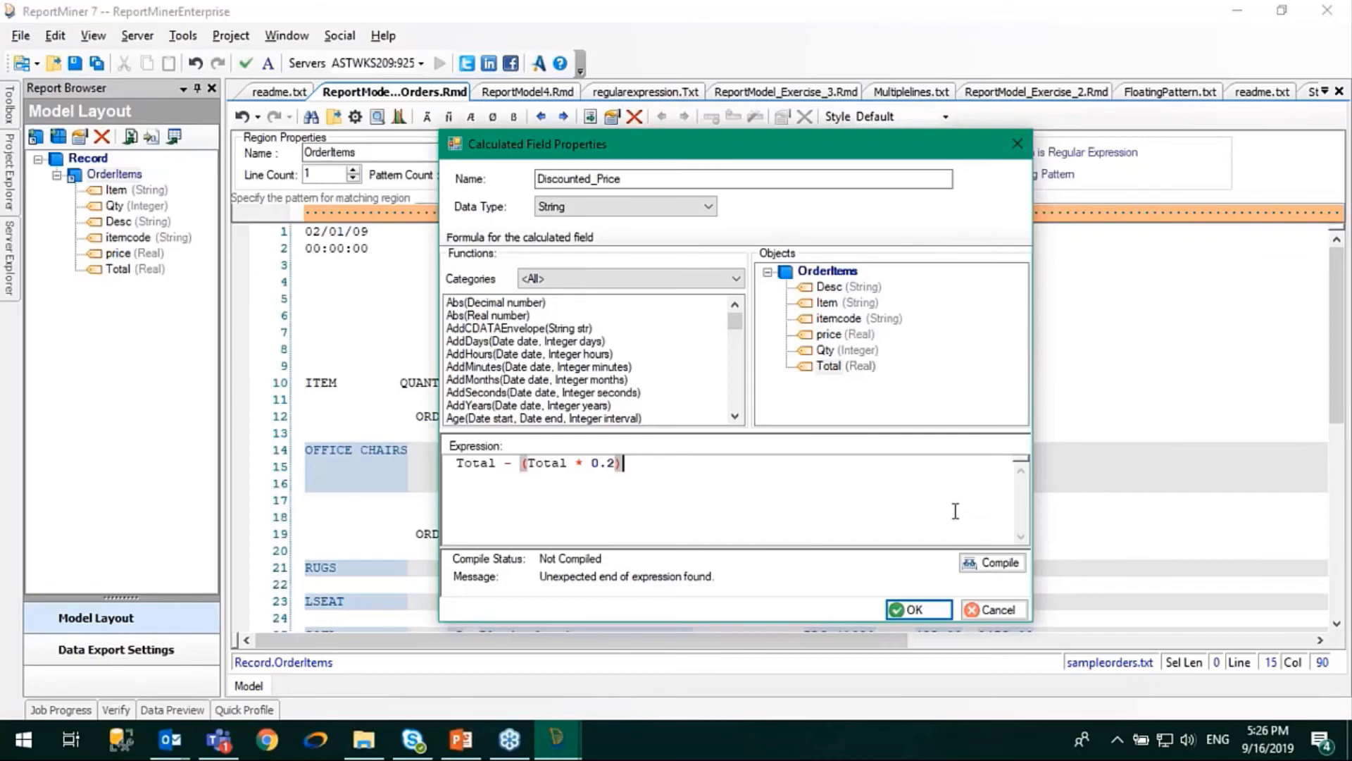
left_click(1000, 562)
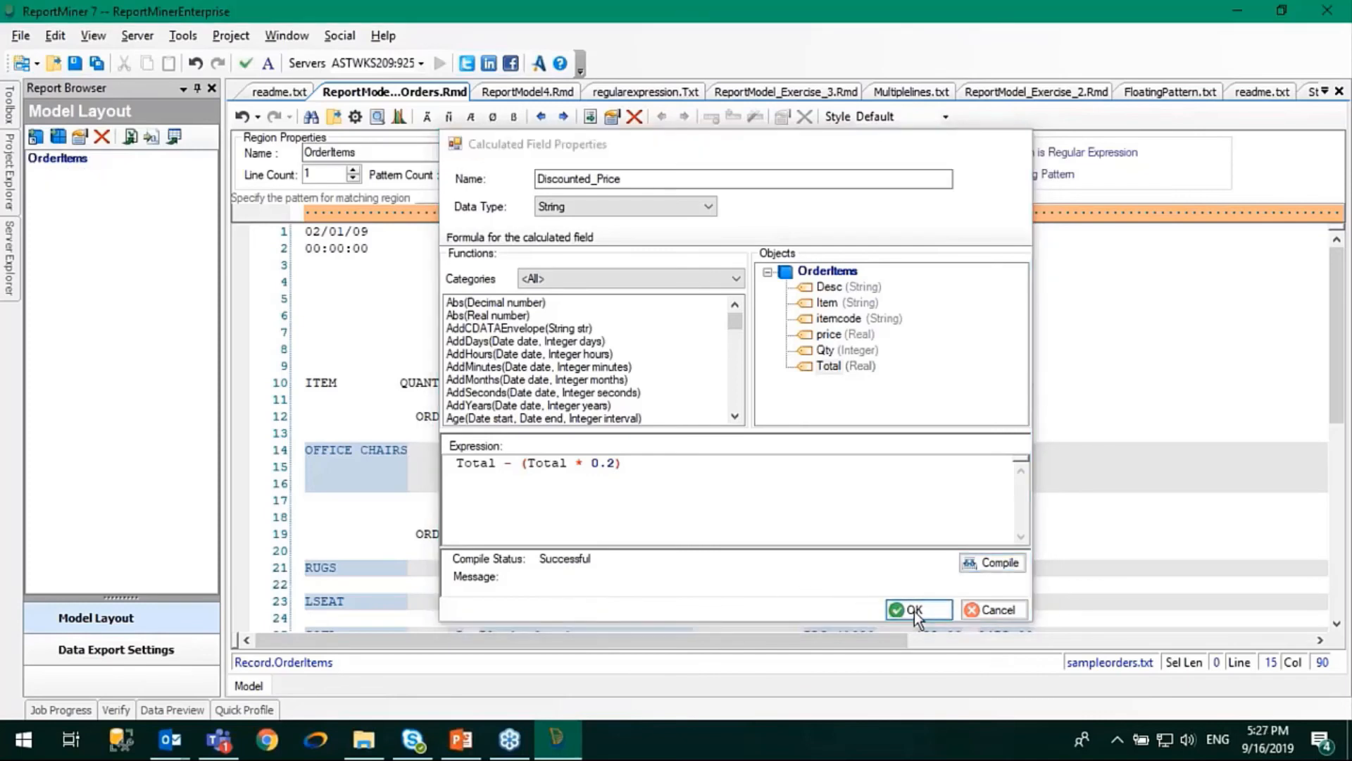
Save the calculated field and set Discounted_Price's data type to Real in Field Properties
left_click(913, 610)
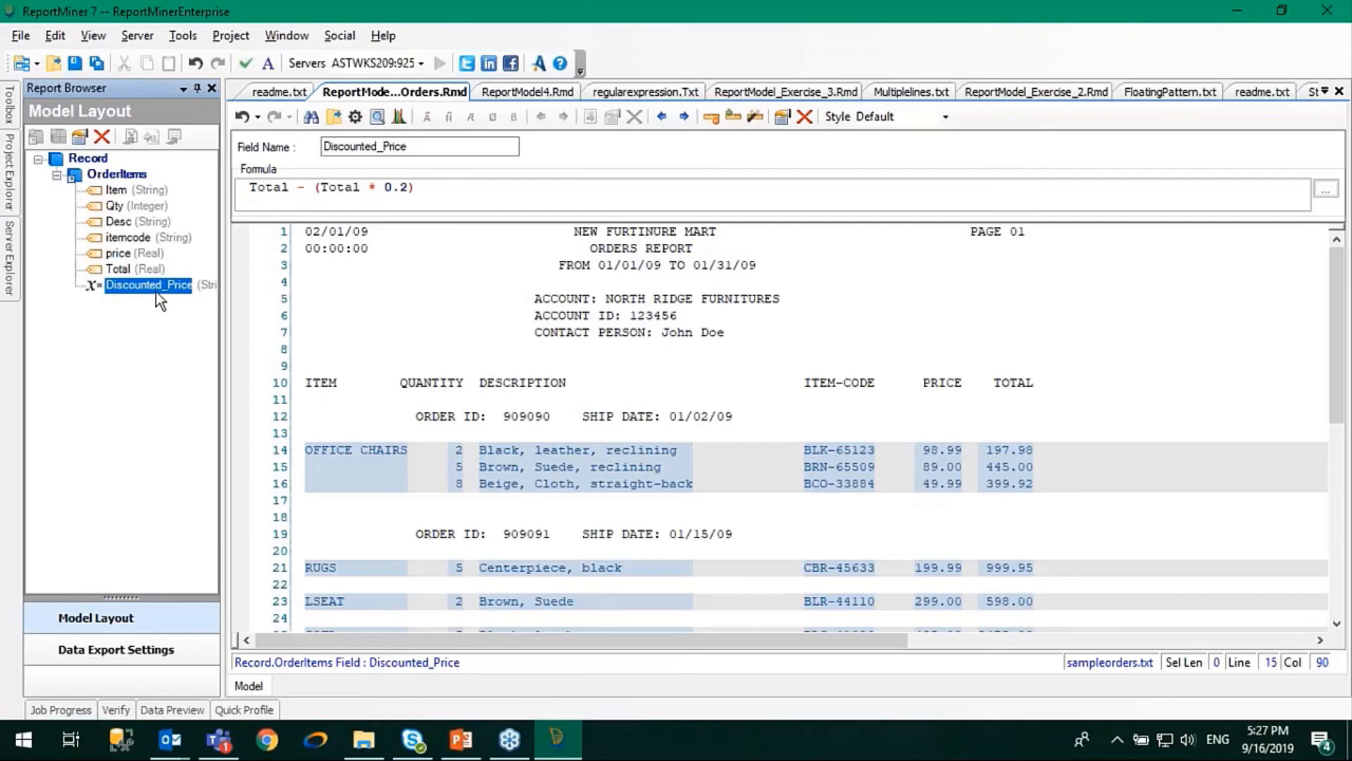
right_click(149, 284)
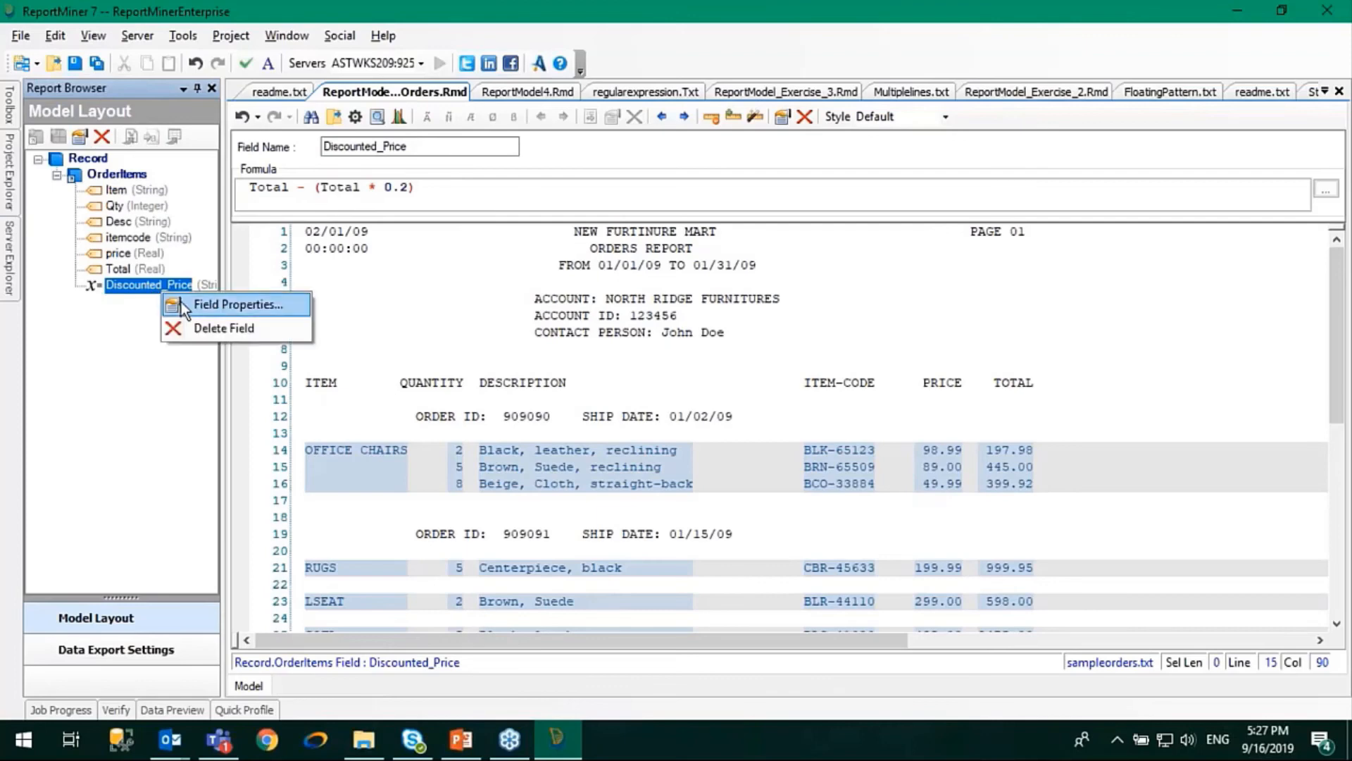
left_click(239, 304)
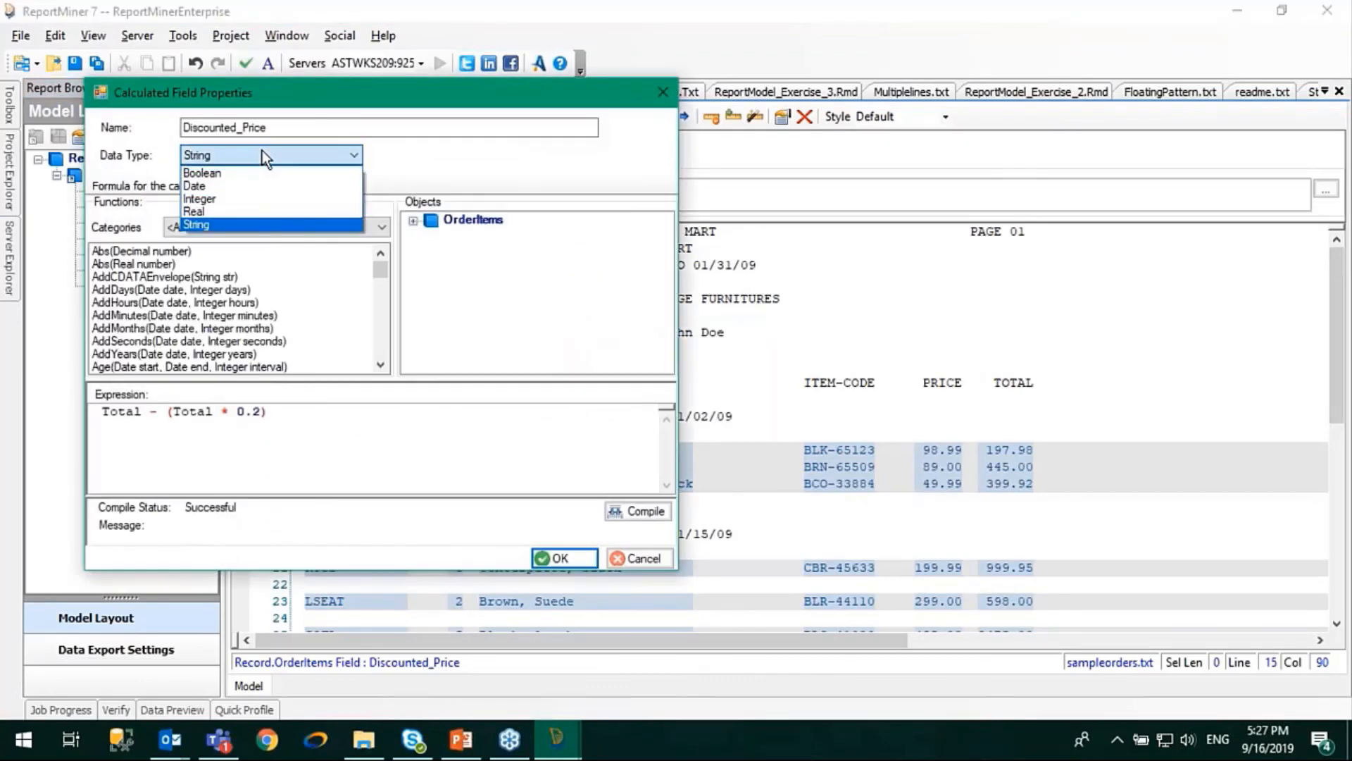
mouse_move(195, 212)
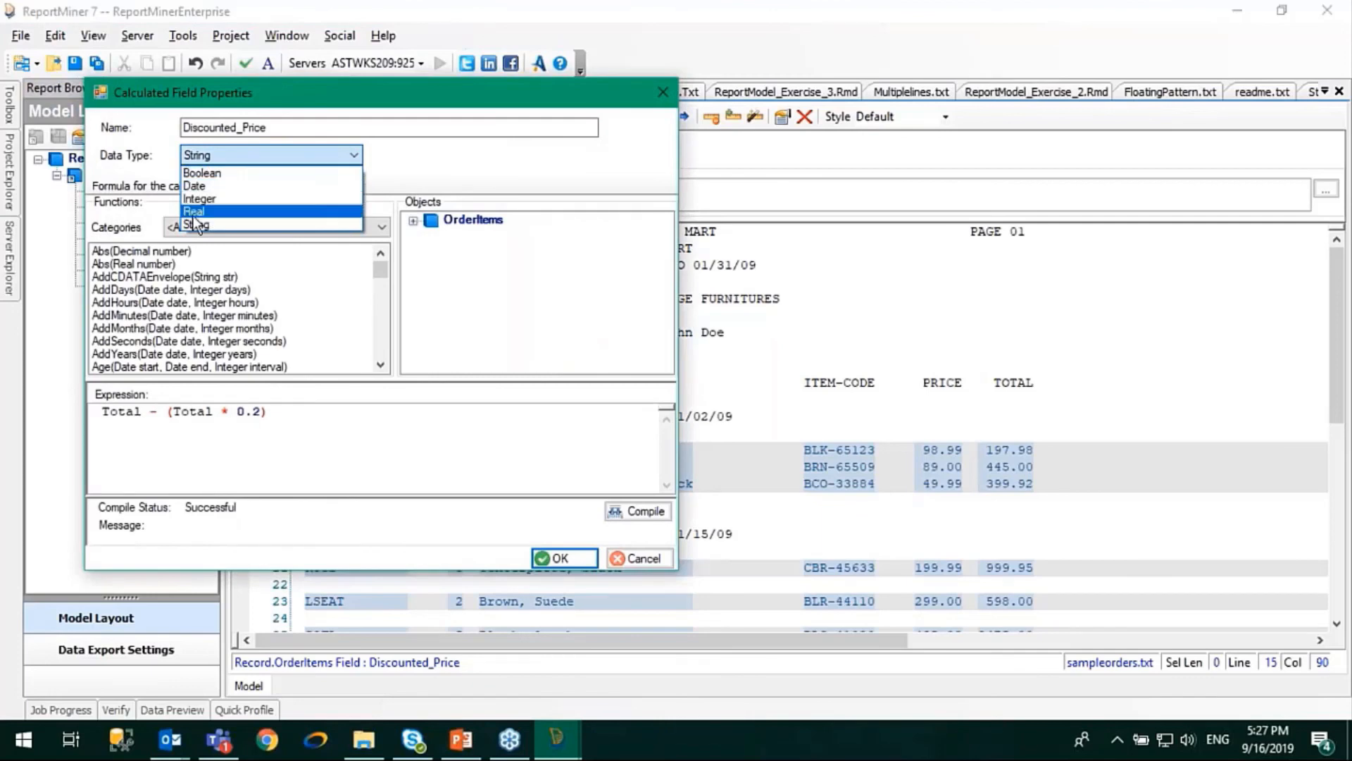
left_click(195, 212)
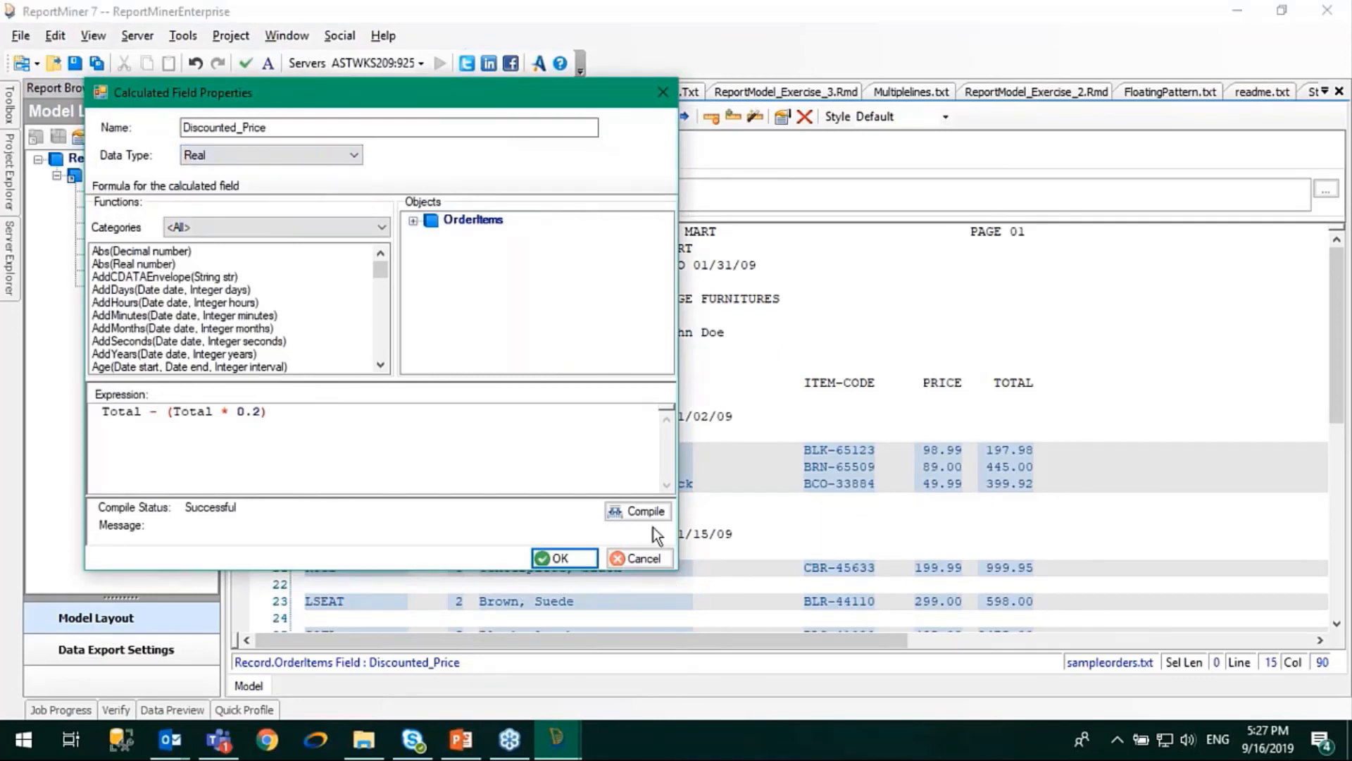
left_click(563, 558)
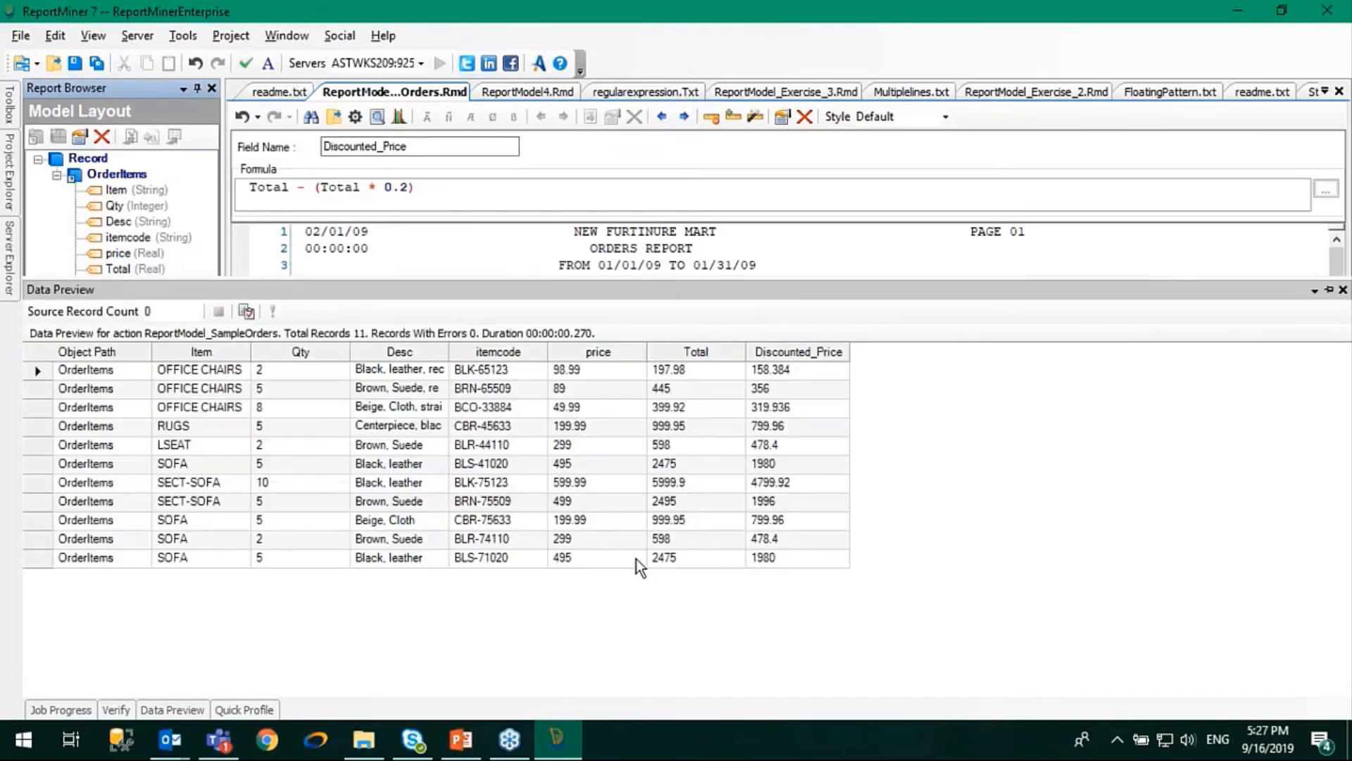
mouse_move(699, 381)
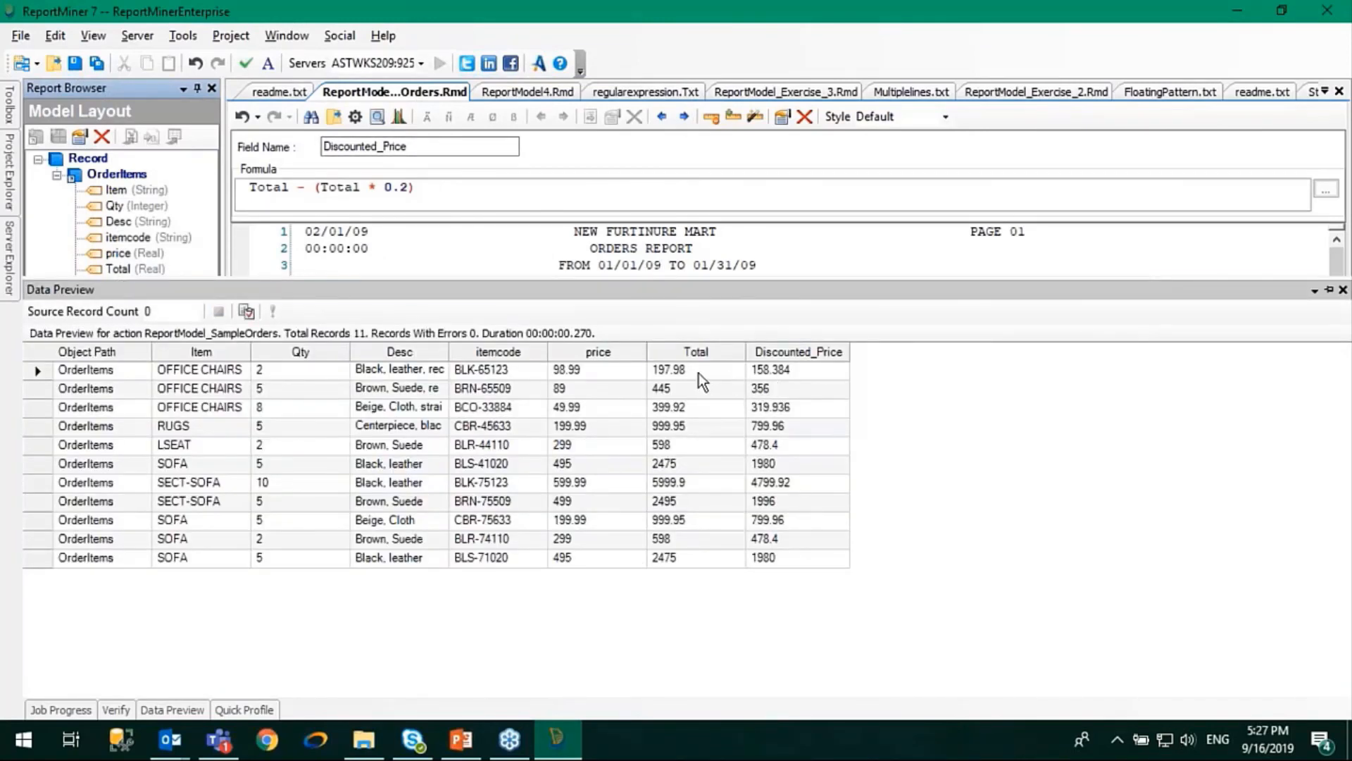
Check the first Discounted_Price value 158.384 against its 197.98 Total in Data Preview
left_click(795, 369)
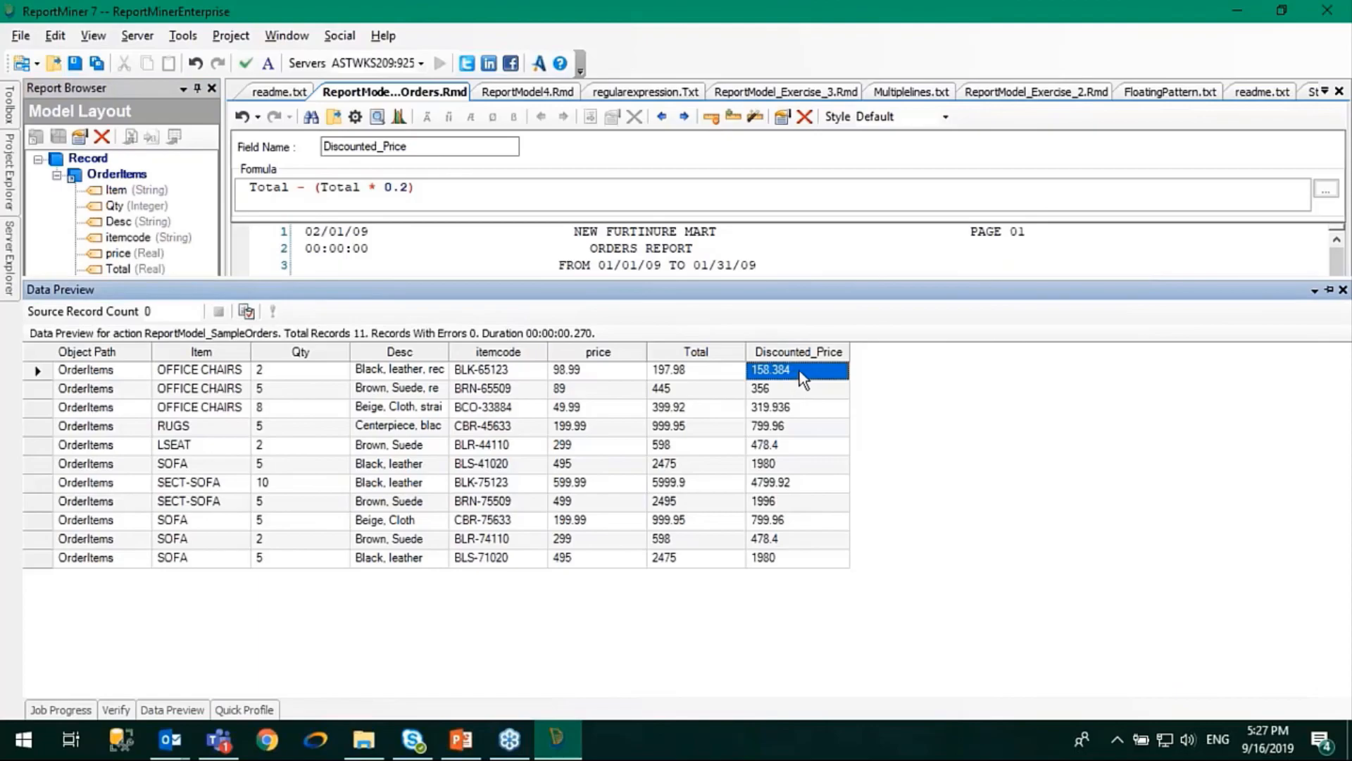